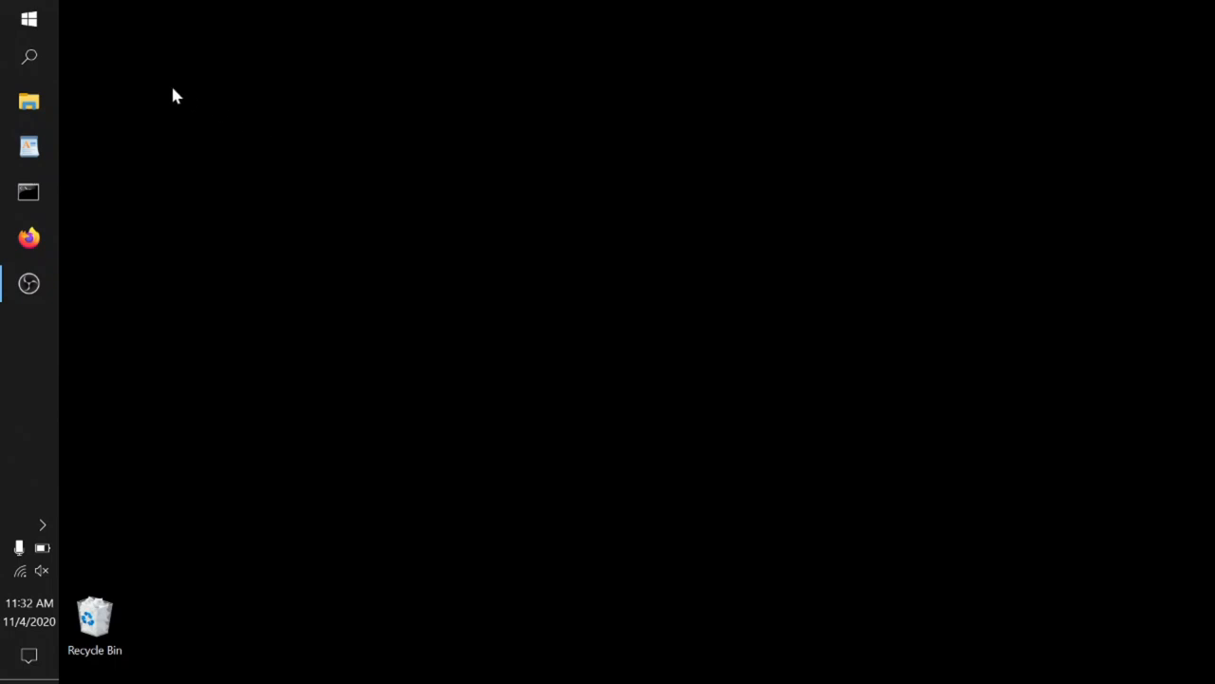
pyautogui.moveTo(30, 57)
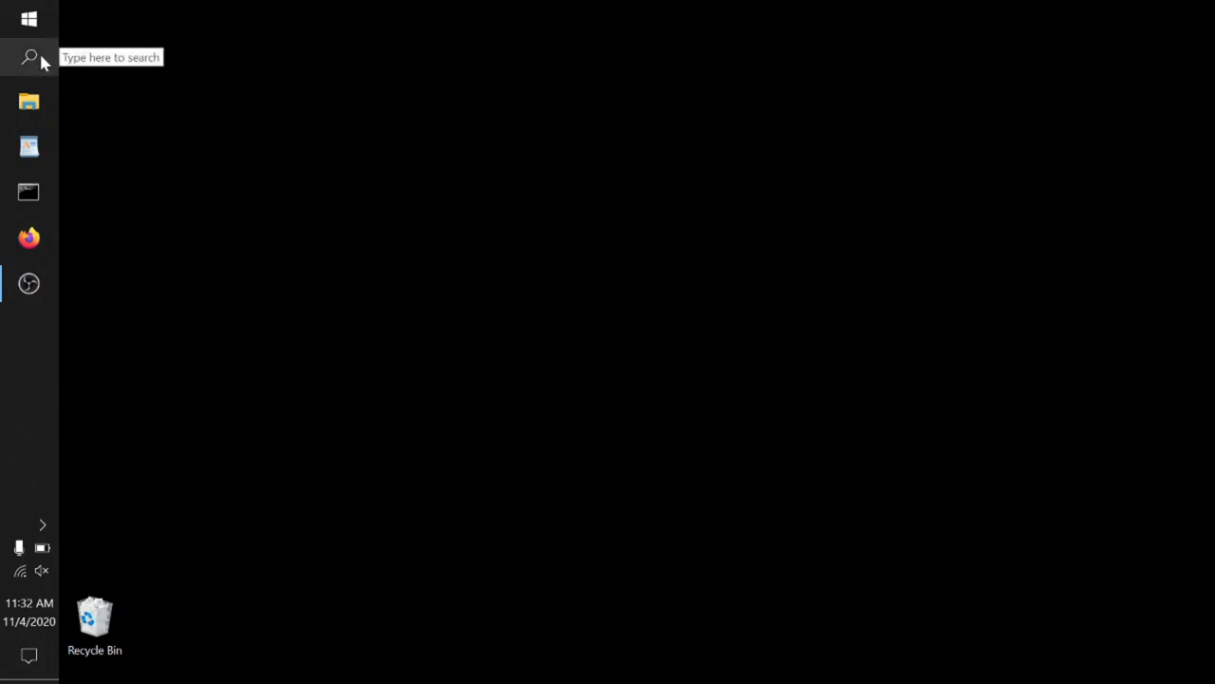
# - Find WordPad through taskbar search and launch it
pyautogui.click(28, 57)
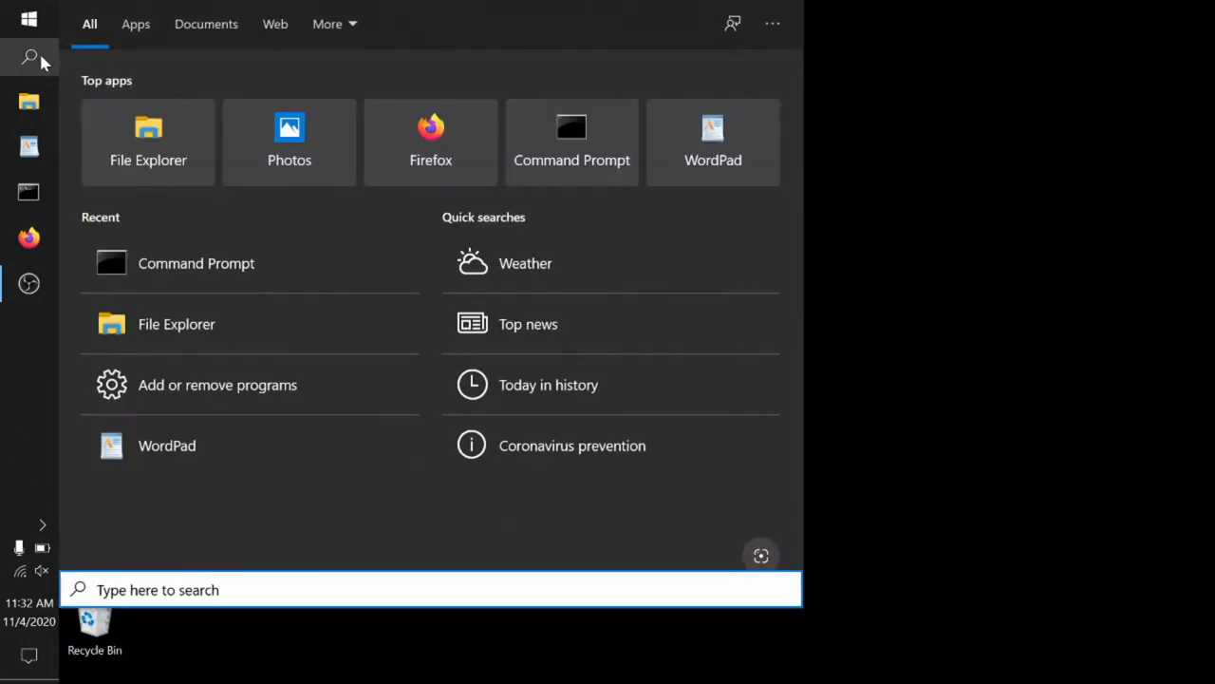
pyautogui.write('WordPad')
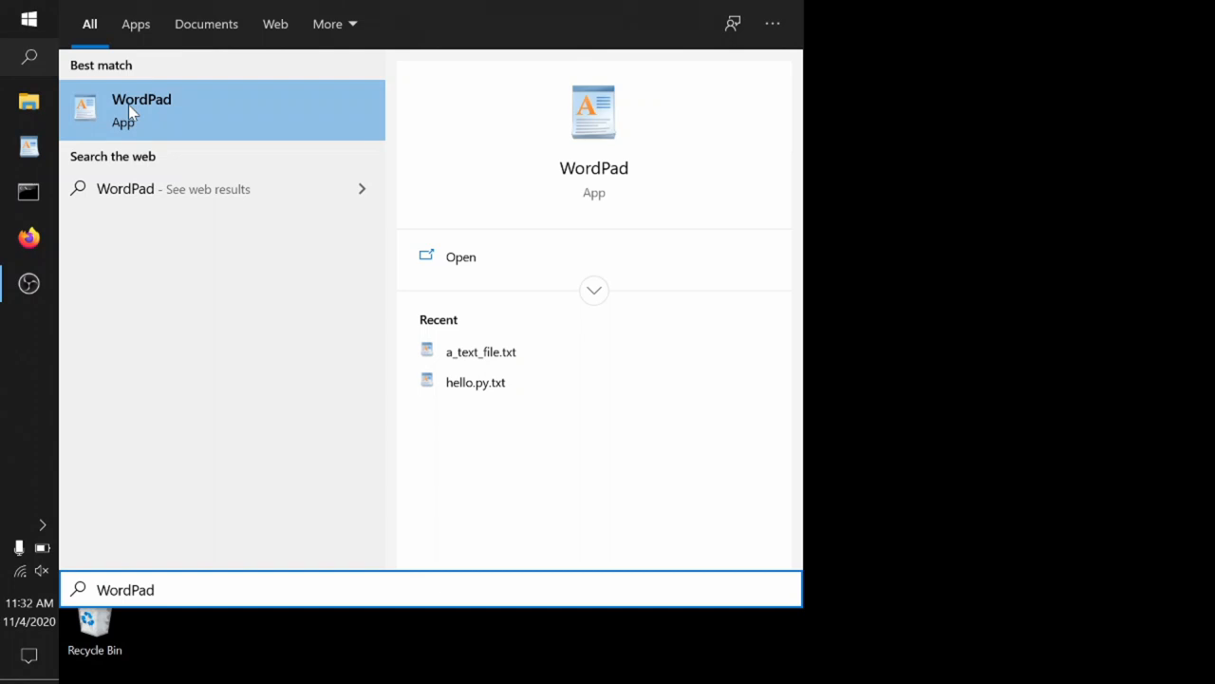
pyautogui.click(140, 110)
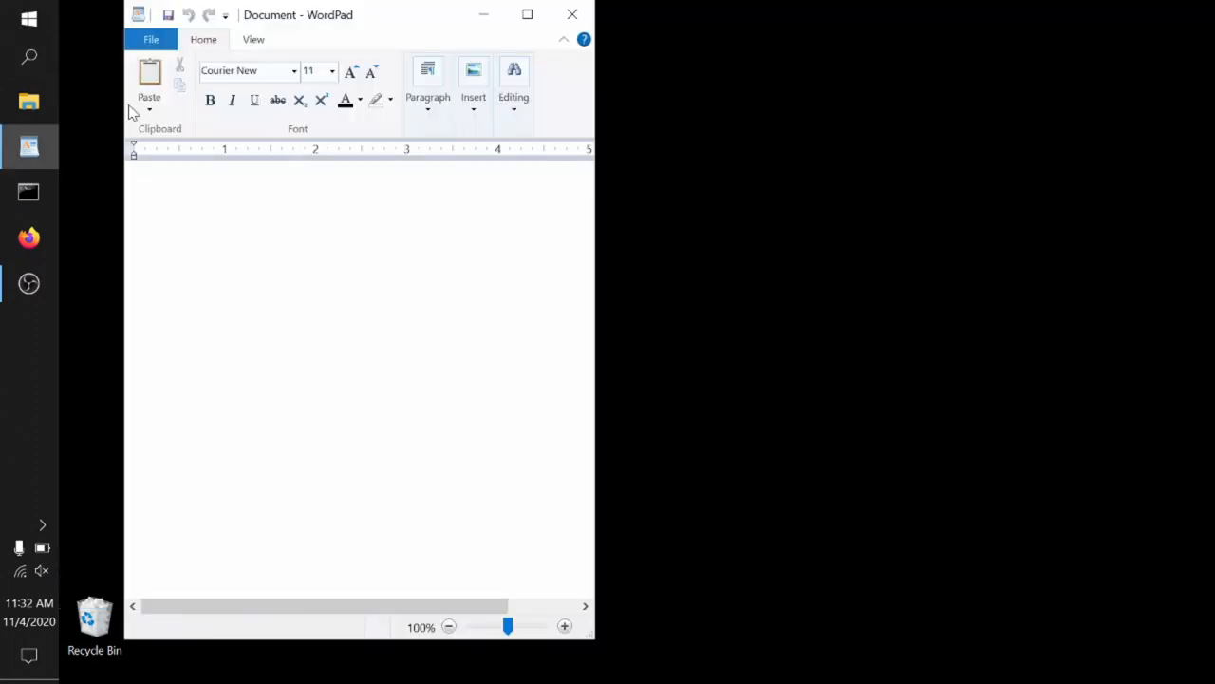
# - Type 'This is a short text file.' into the blank document
pyautogui.click(134, 176)
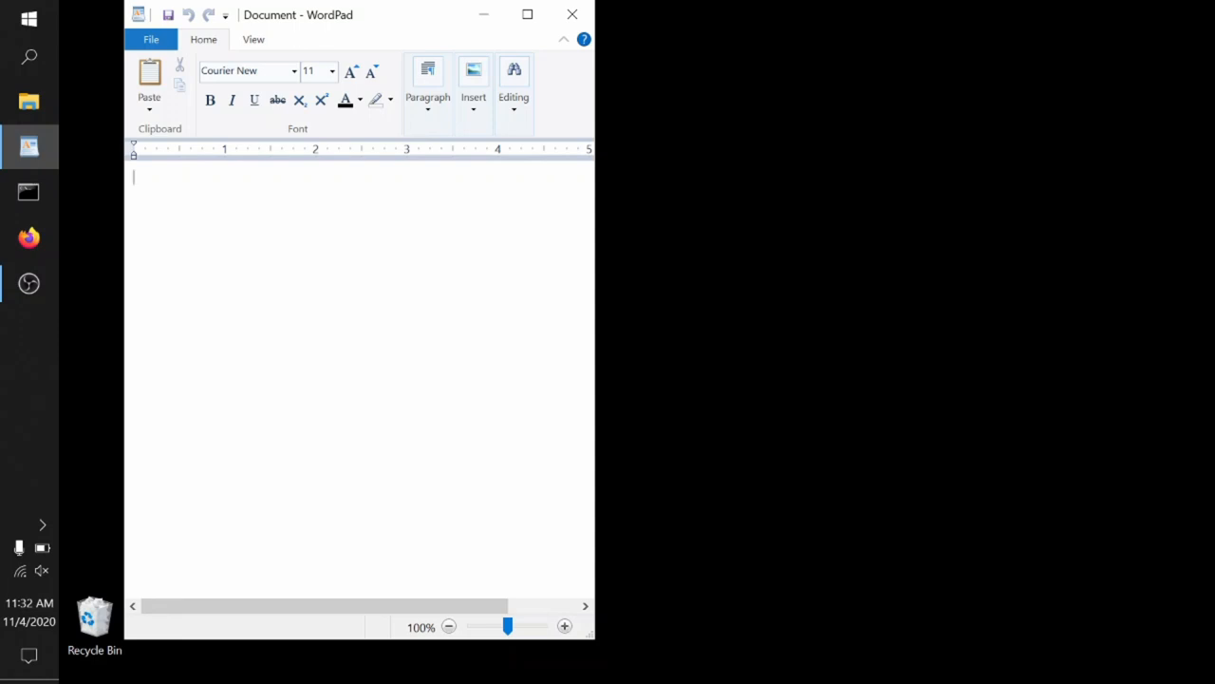
pyautogui.write('This i')
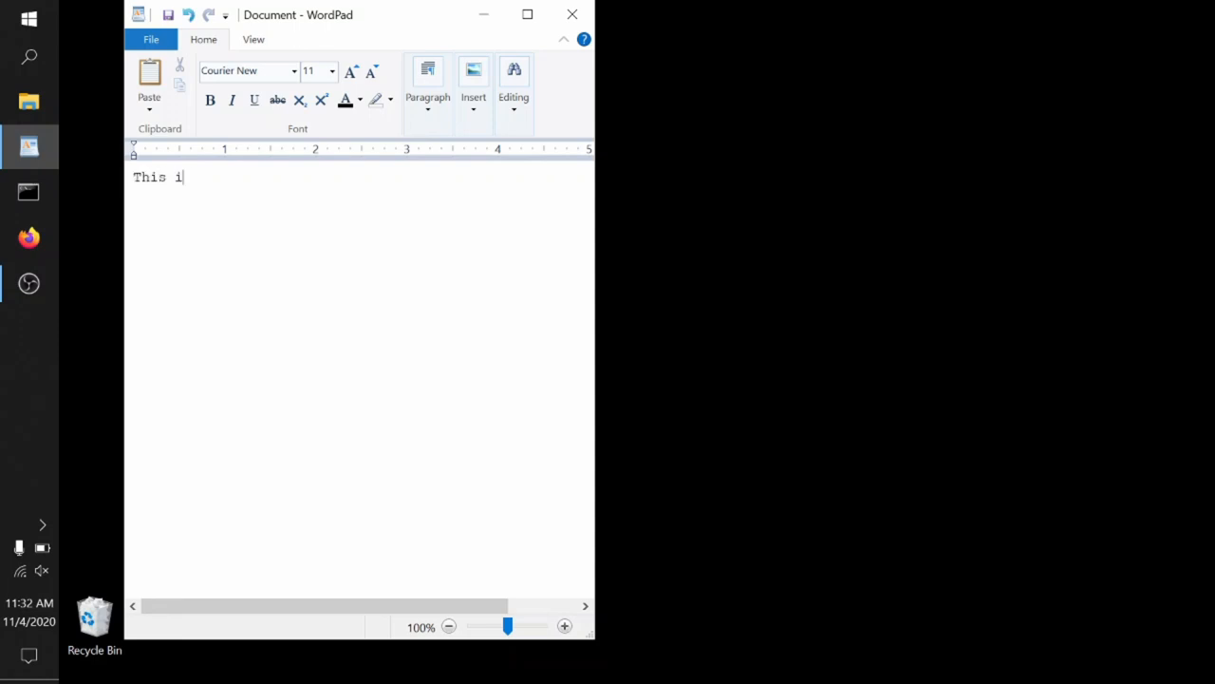
pyautogui.write('s a short')
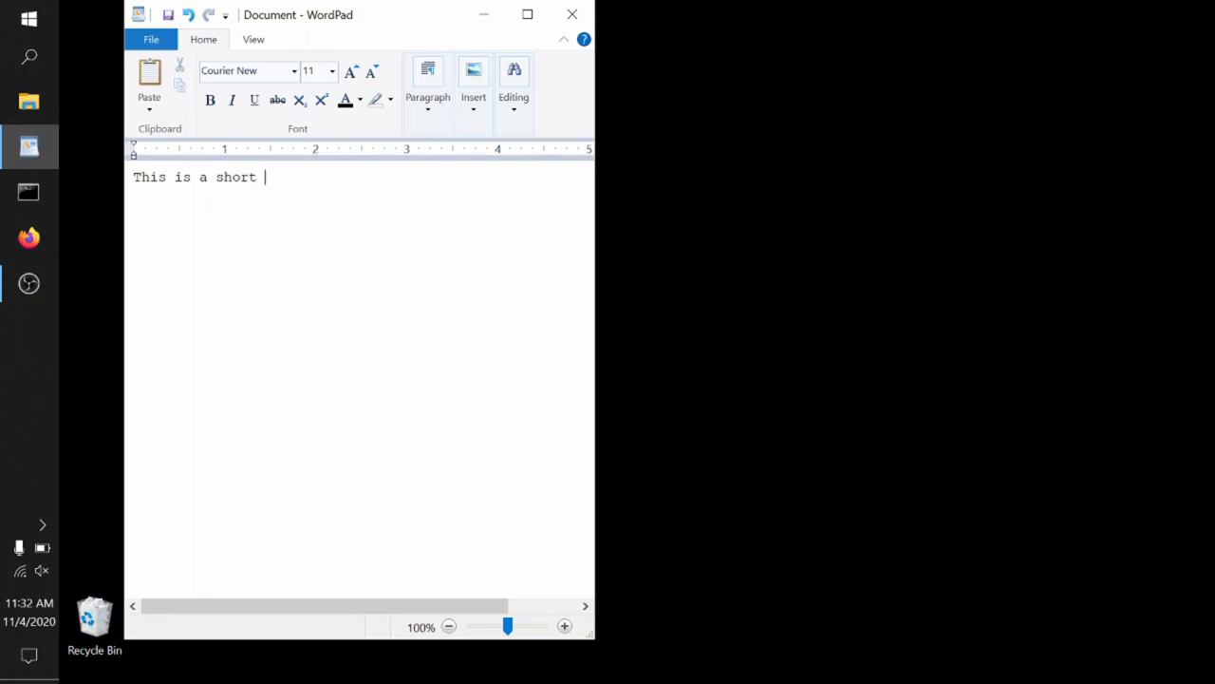
pyautogui.write('text fi')
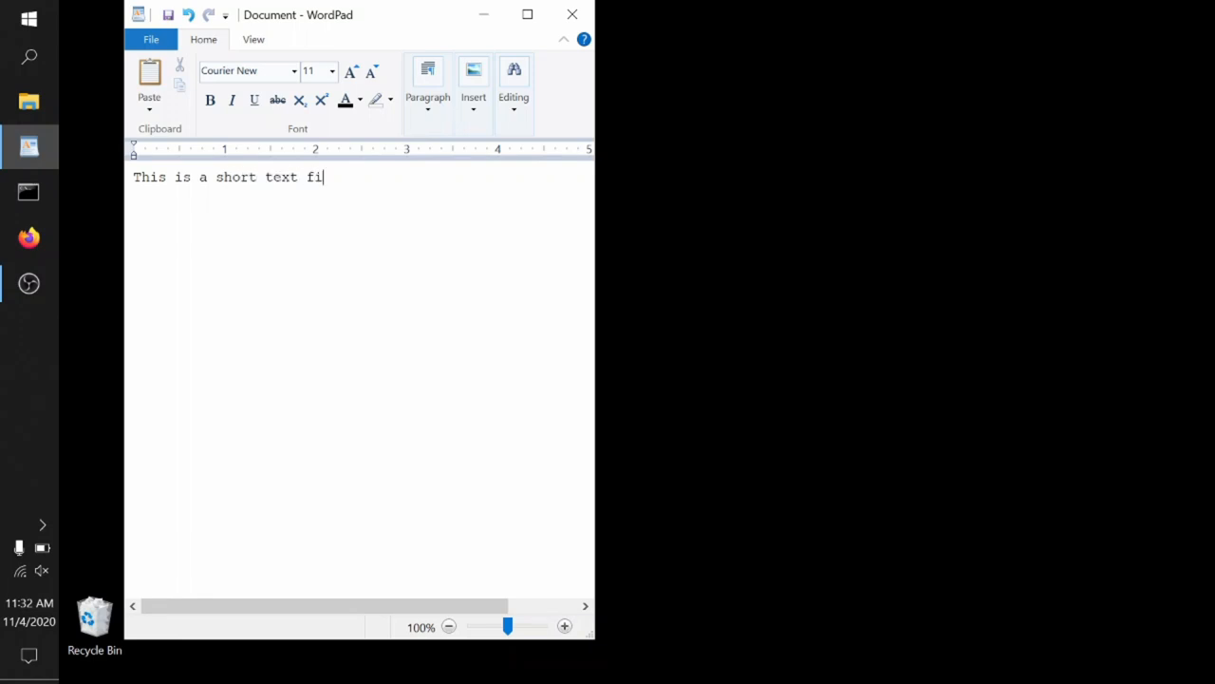
pyautogui.write('le.')
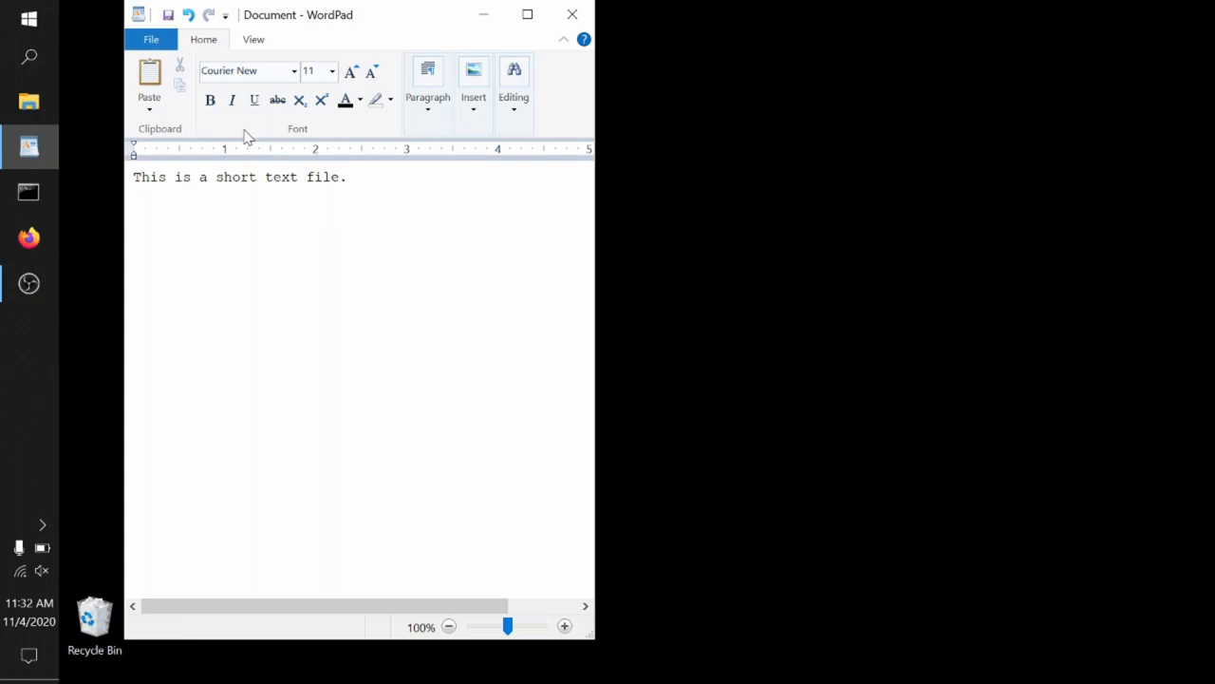
pyautogui.moveTo(313, 71)
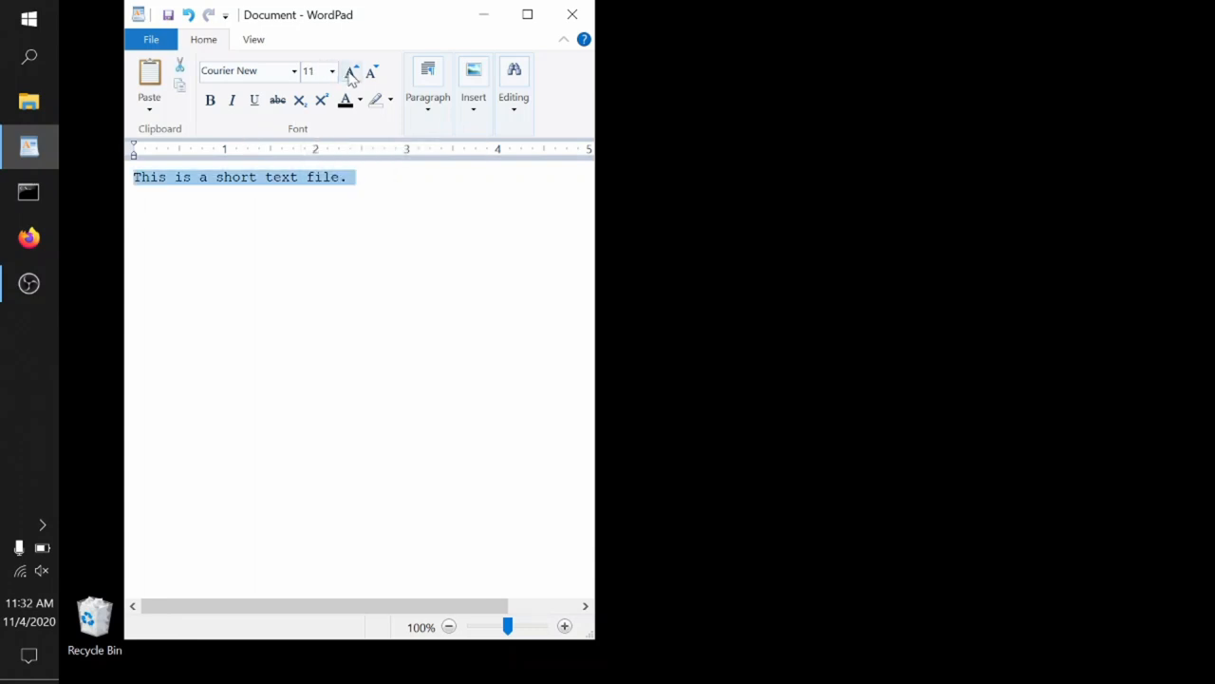
# - Grow the sentence's font from 11 to 18 point, then deselect it
pyautogui.click(350, 72)
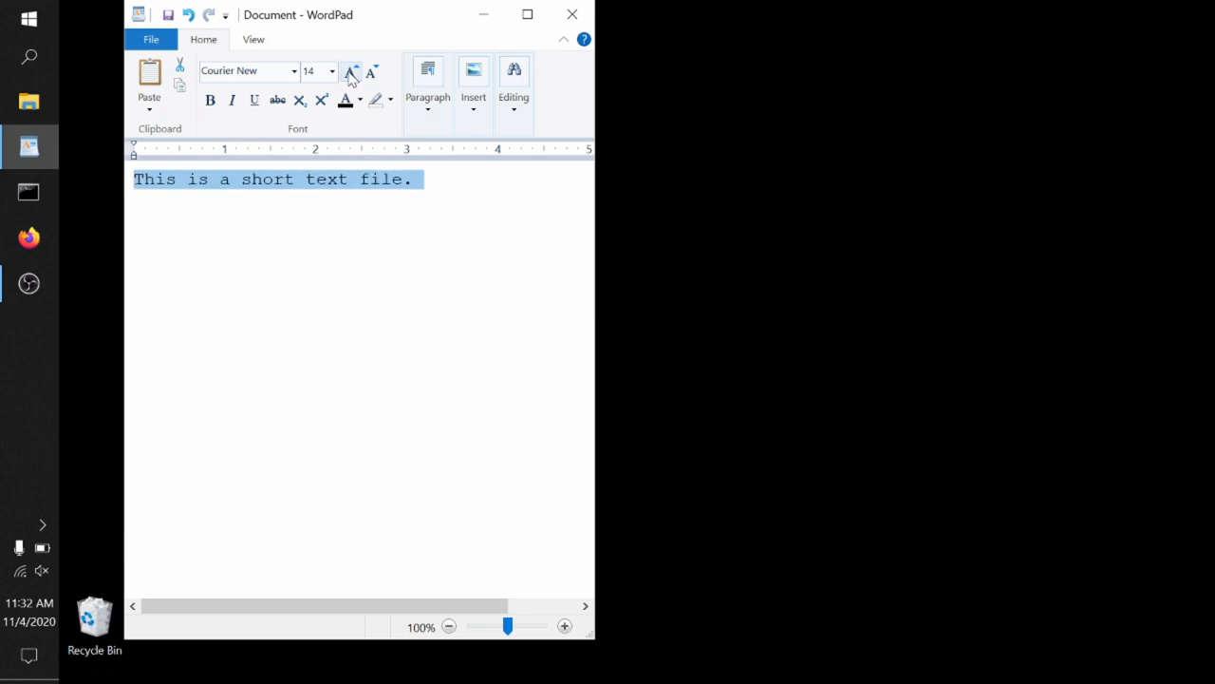
pyautogui.click(351, 72)
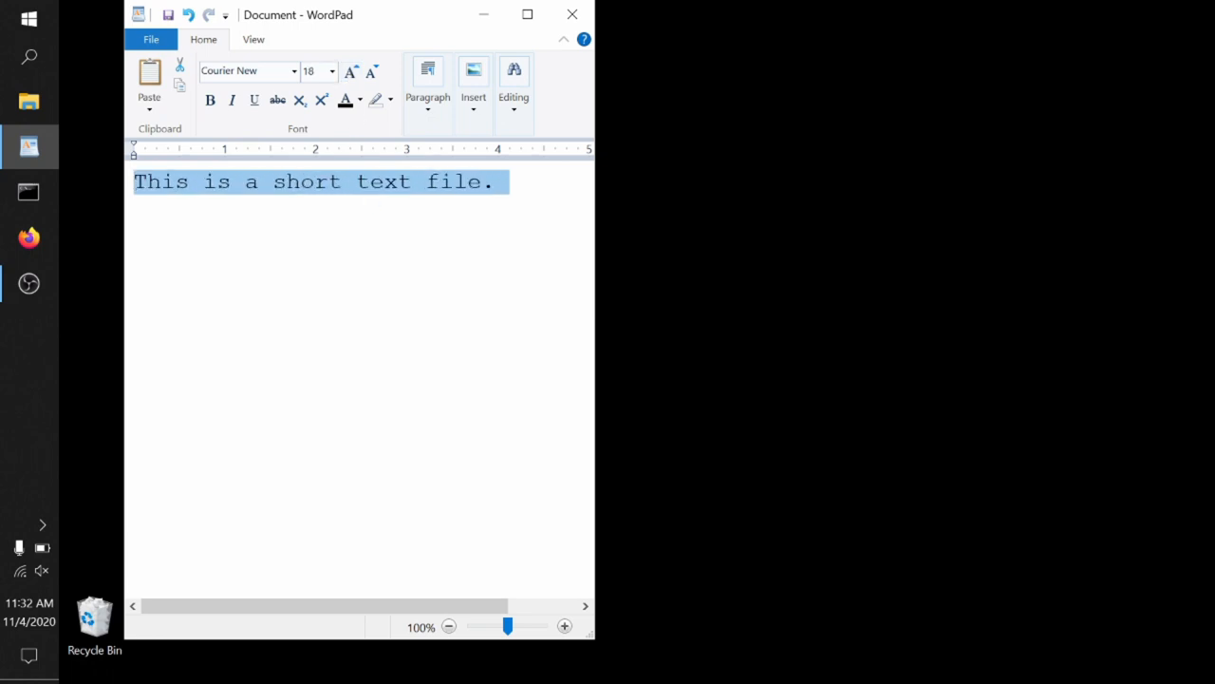
pyautogui.click(313, 285)
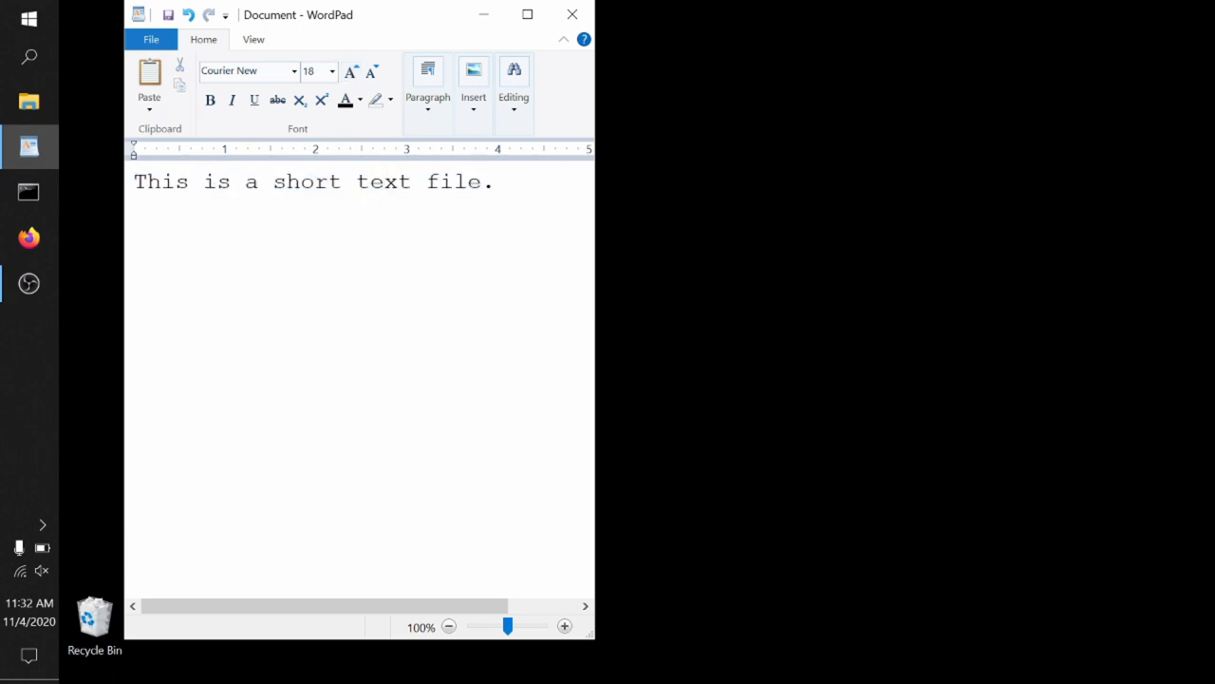
pyautogui.click(494, 181)
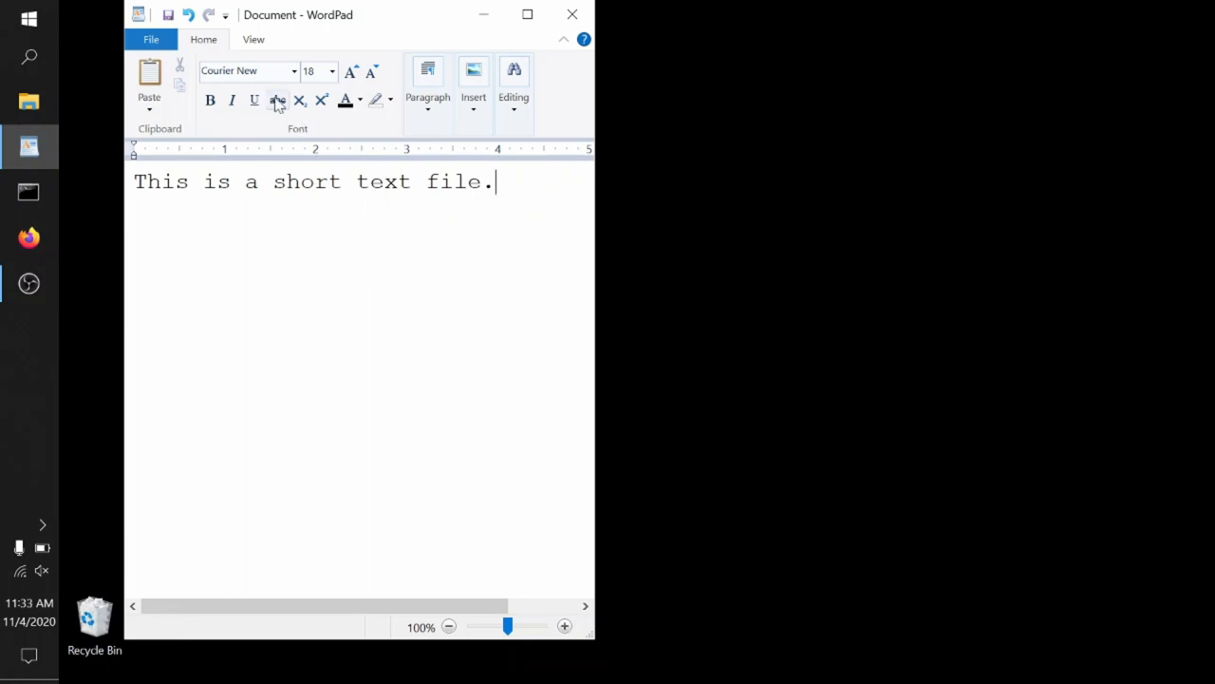
# - Begin Save As into directory_with_several_files_in_it and bring up the file type list
pyautogui.click(150, 39)
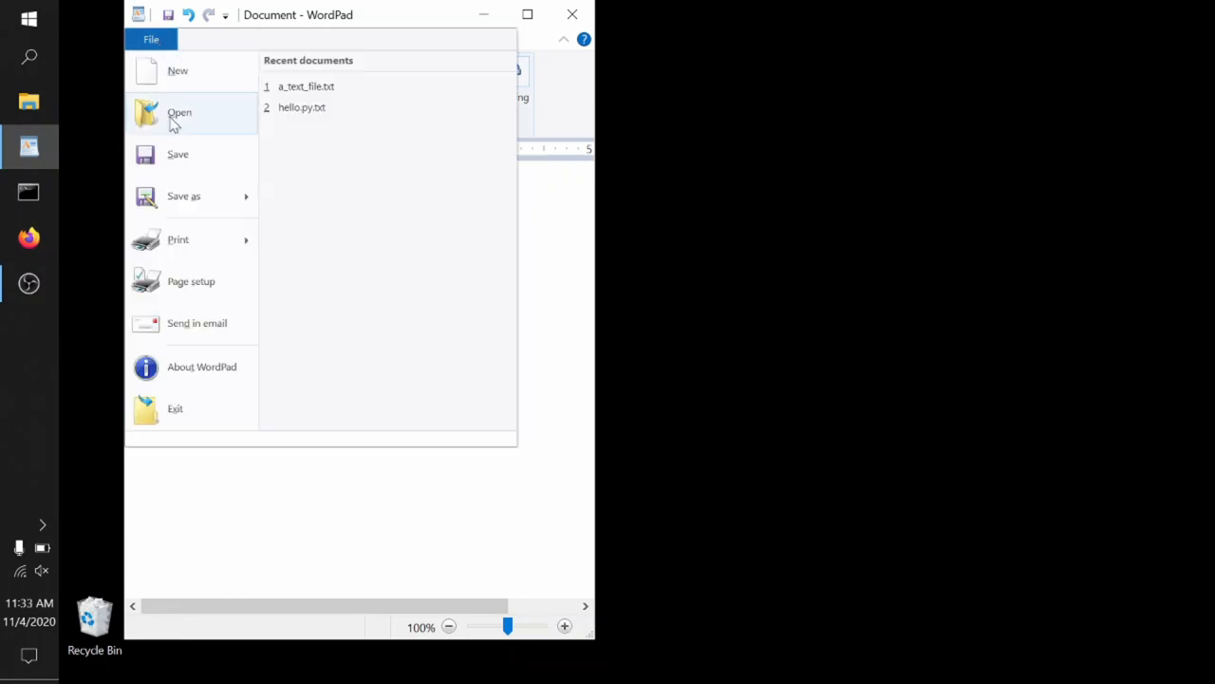
pyautogui.click(306, 87)
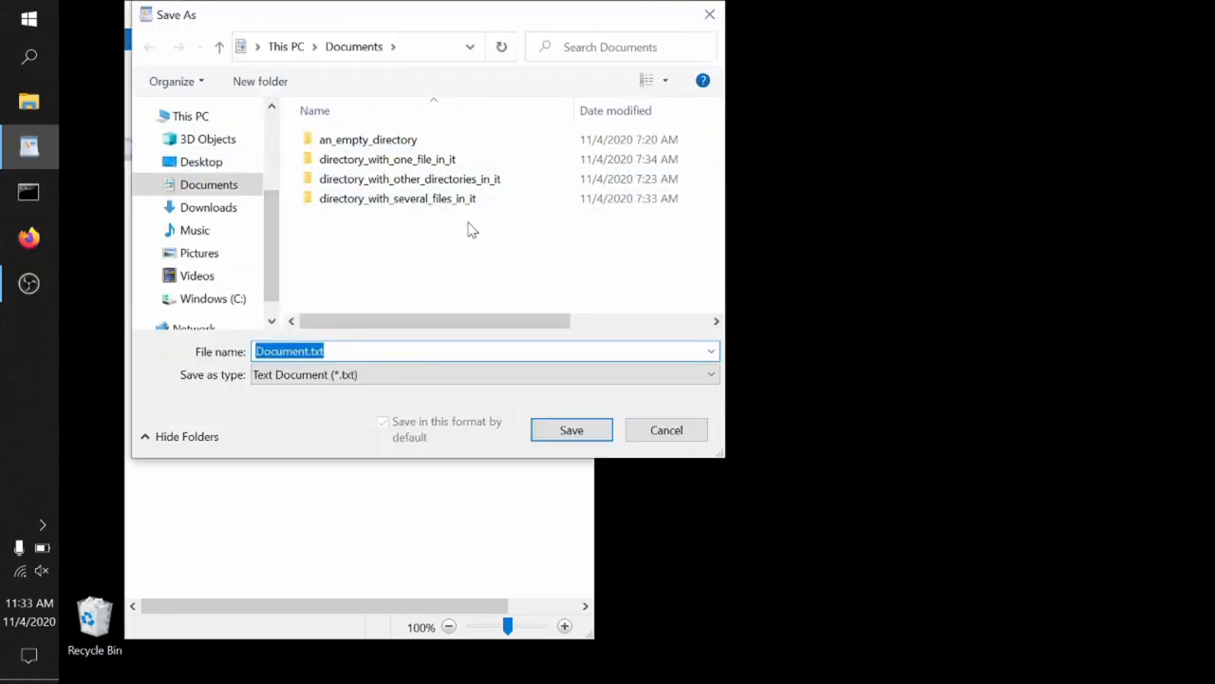
pyautogui.click(398, 198)
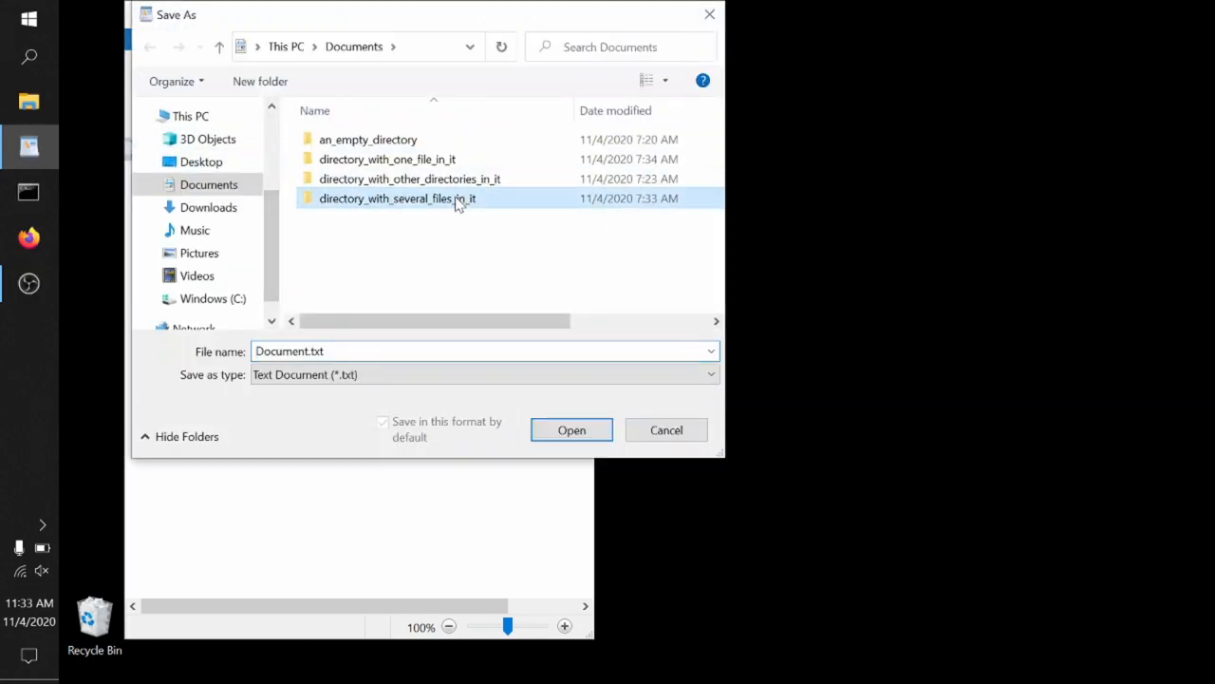
pyautogui.click(398, 198)
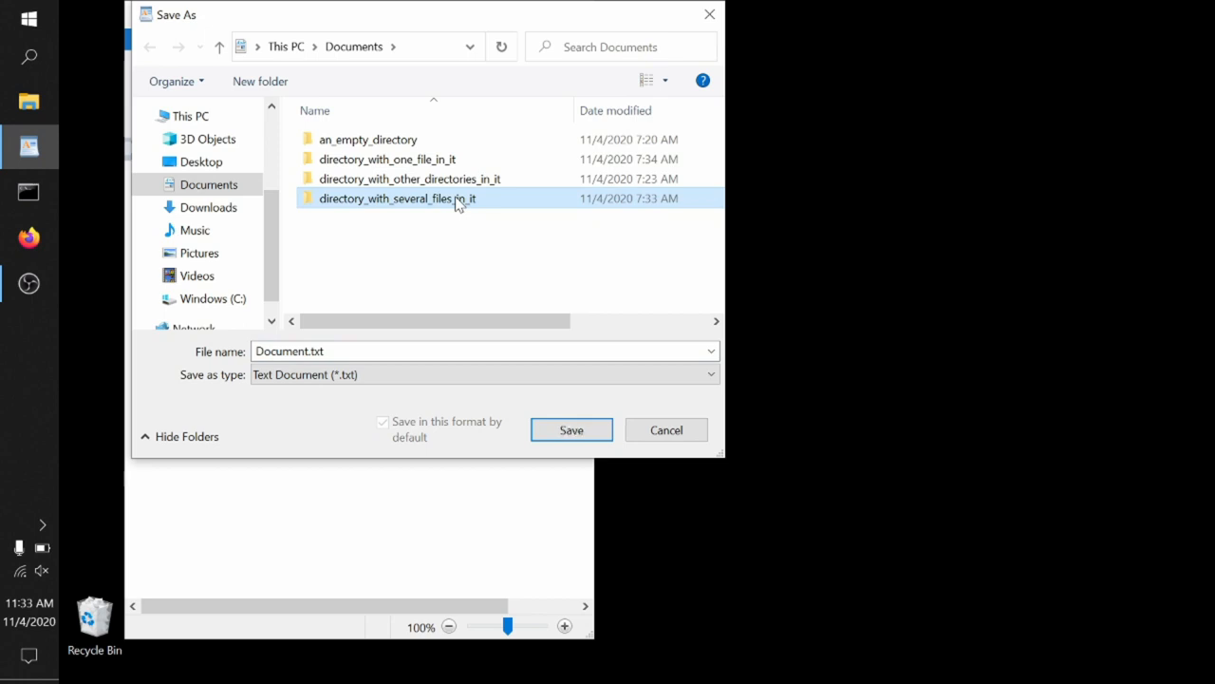
pyautogui.doubleClick(397, 198)
pyautogui.write('another_text_file')
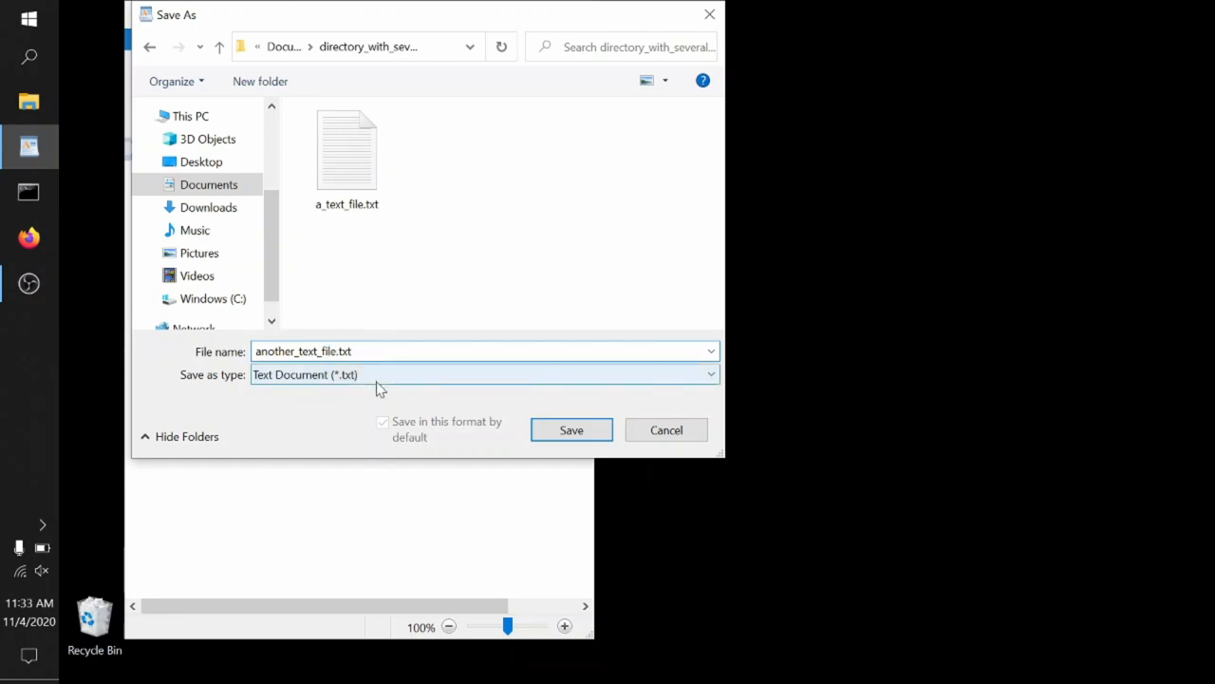
pyautogui.click(484, 374)
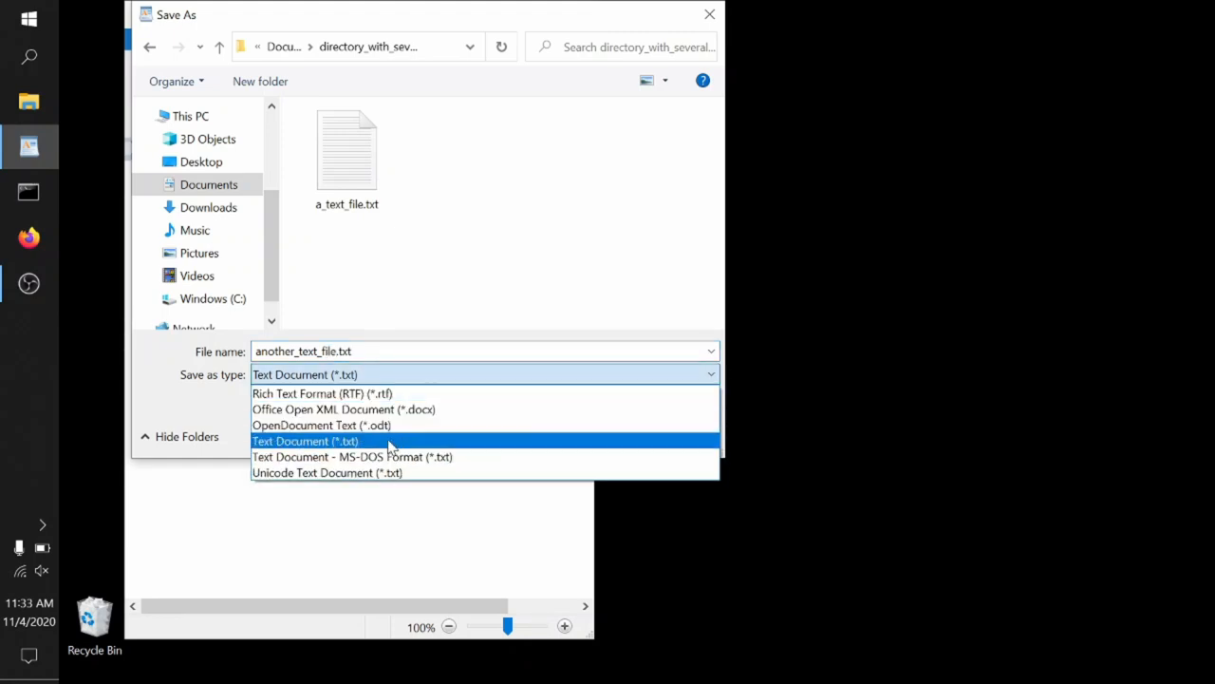
pyautogui.moveTo(389, 409)
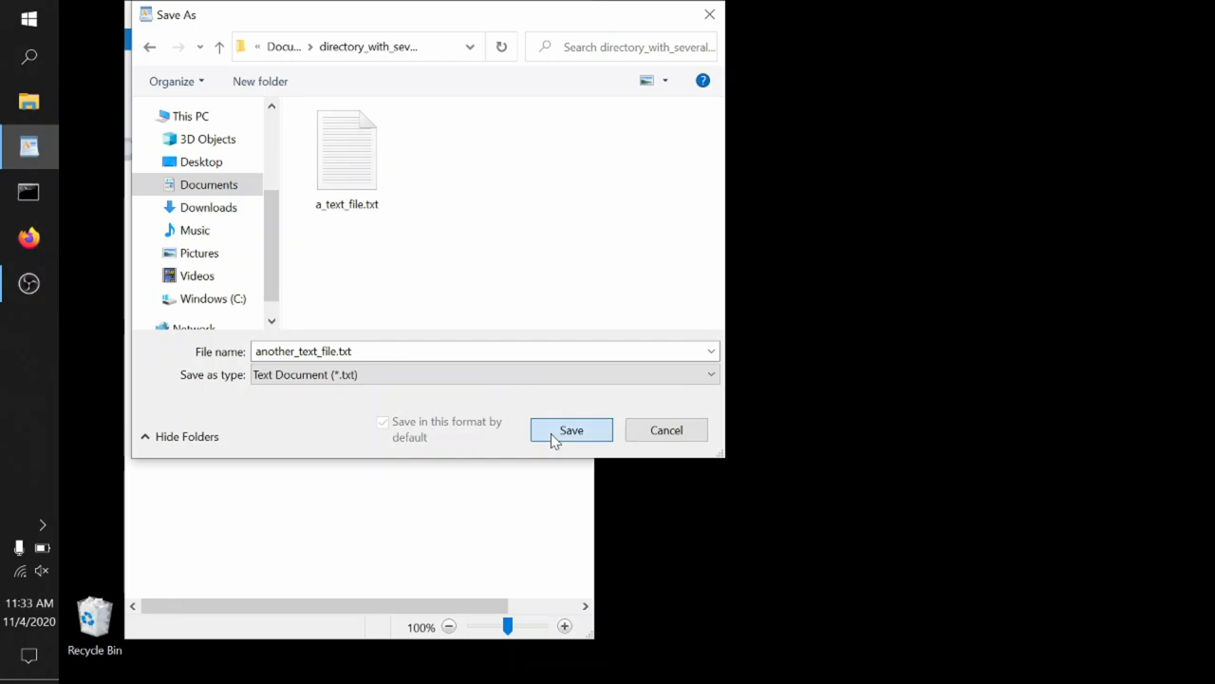
# - Save as another_text_file.txt, accepting the plain-text format warning
pyautogui.click(571, 430)
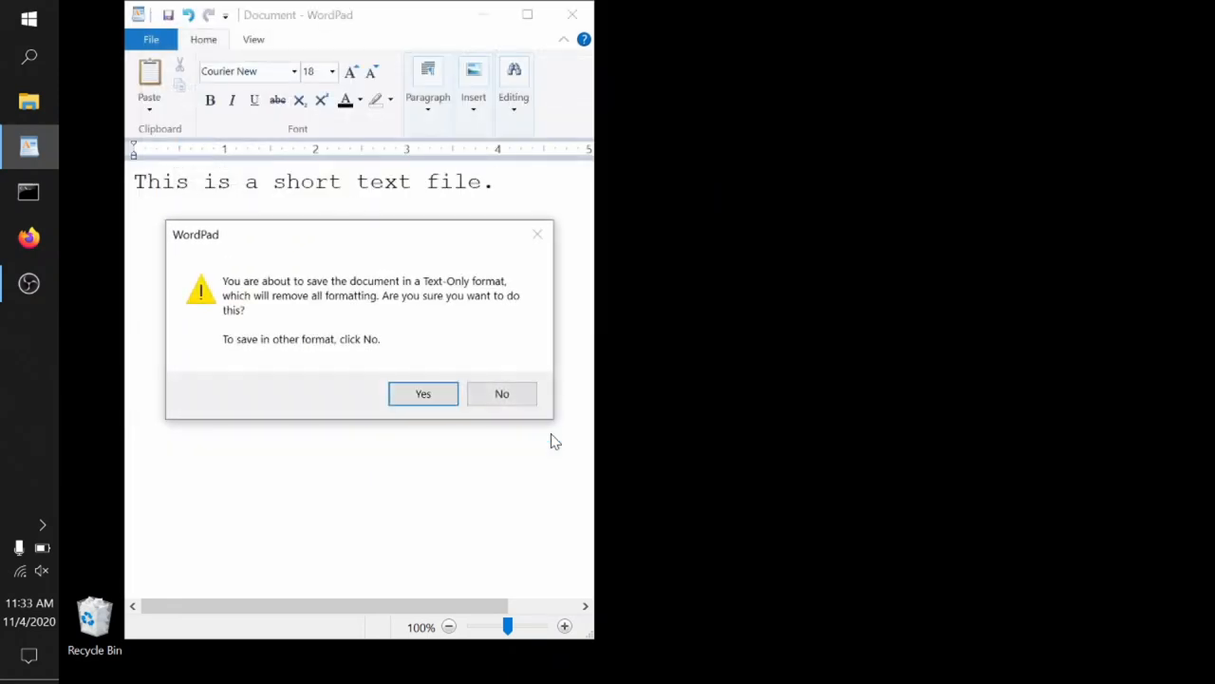
pyautogui.moveTo(468, 276)
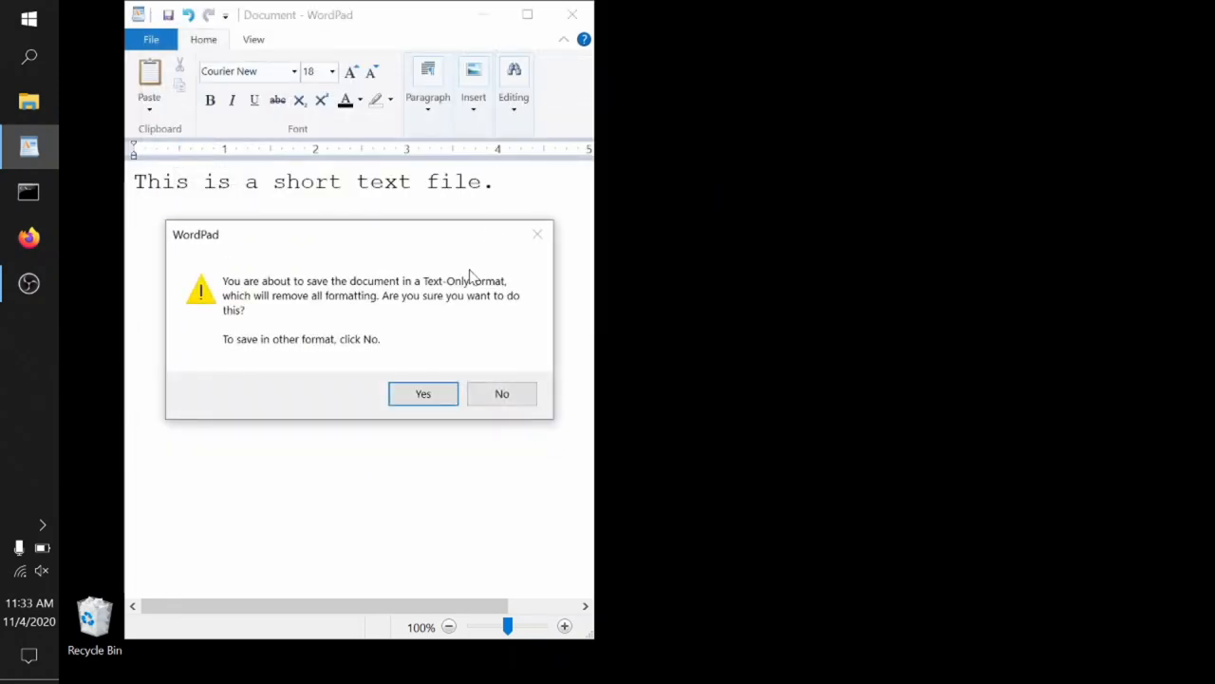
pyautogui.moveTo(451, 309)
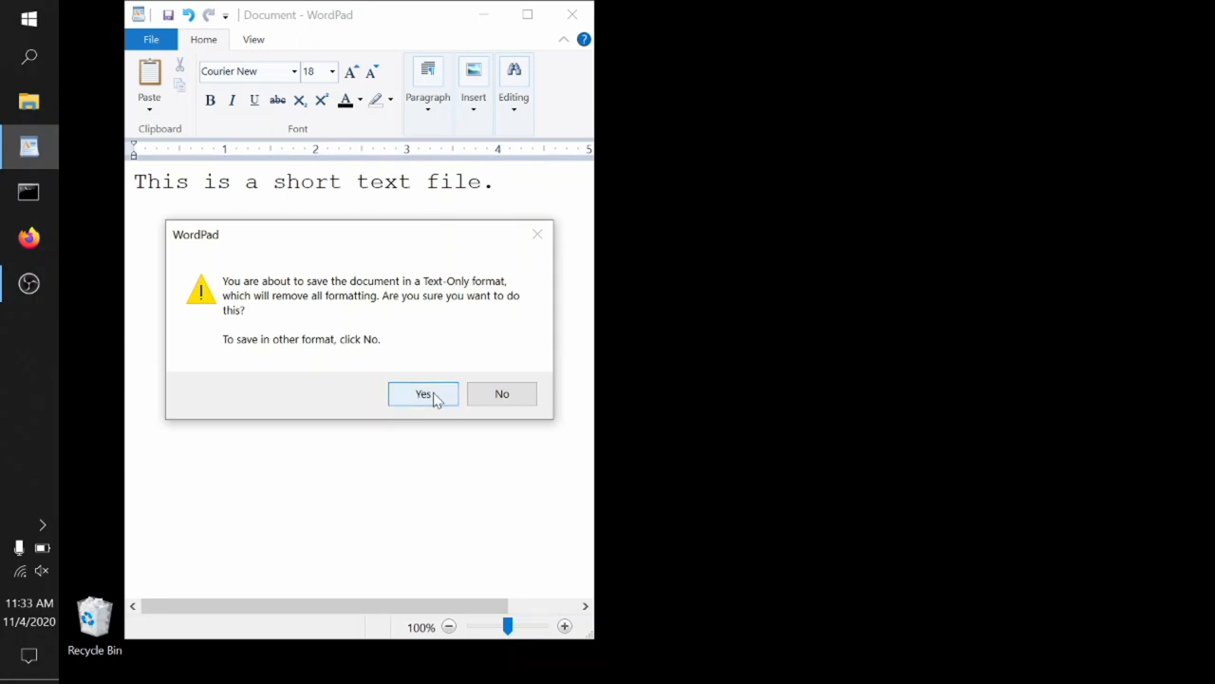
pyautogui.click(422, 393)
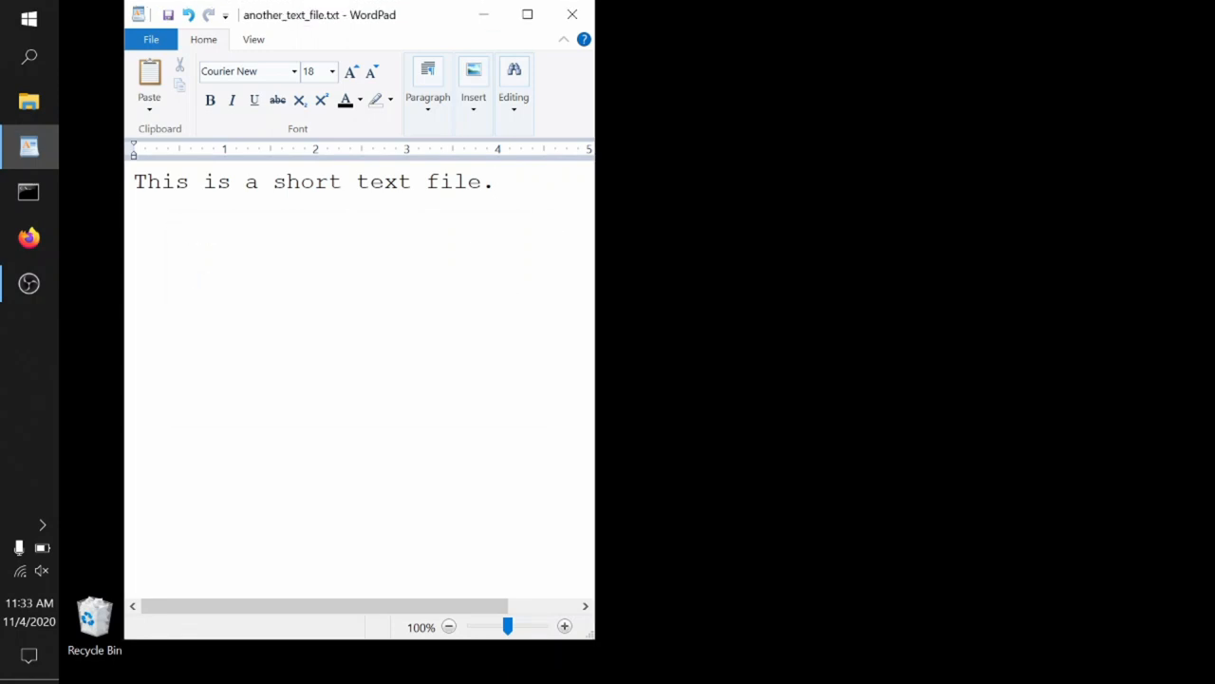
# - Add lines of repeated W's, i's and commas below the sentence and select them
pyautogui.click(495, 182)
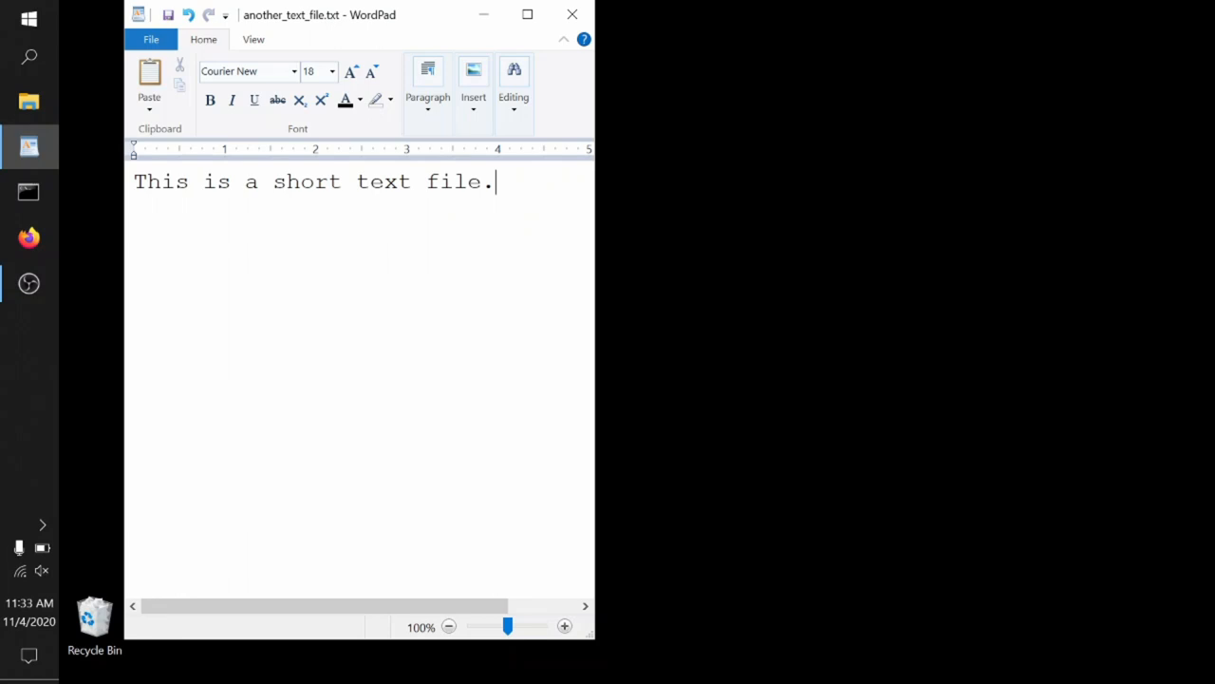
pyautogui.press('enter')
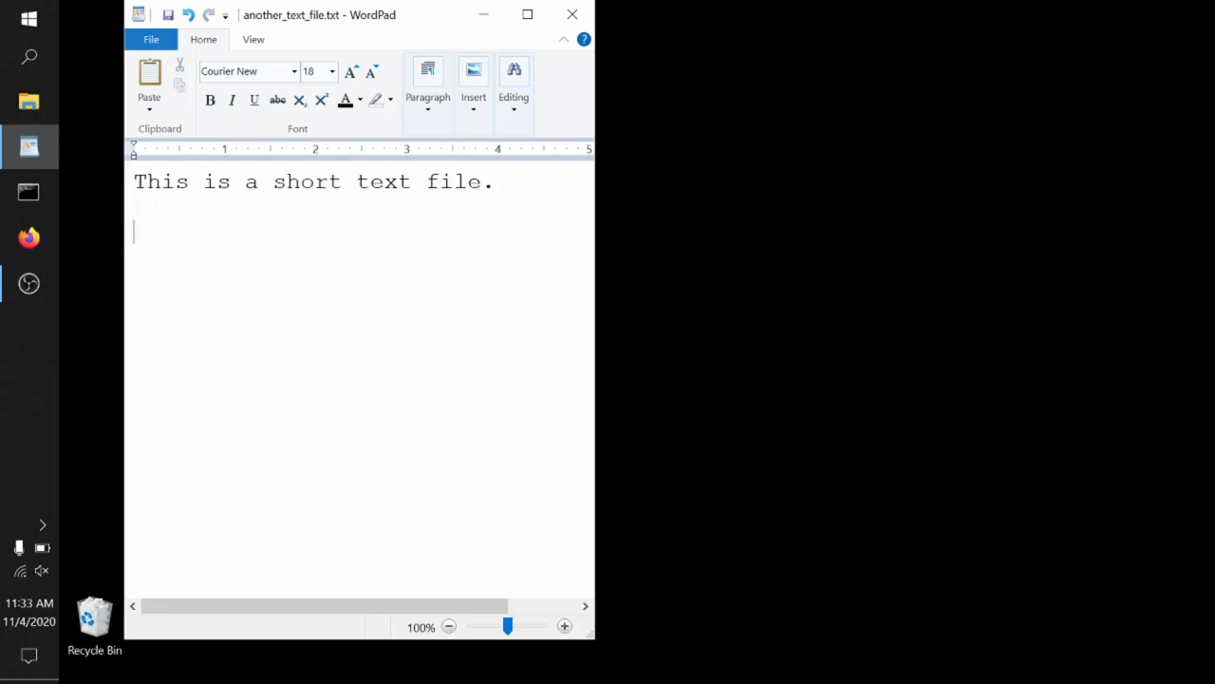
pyautogui.write('WWWW')
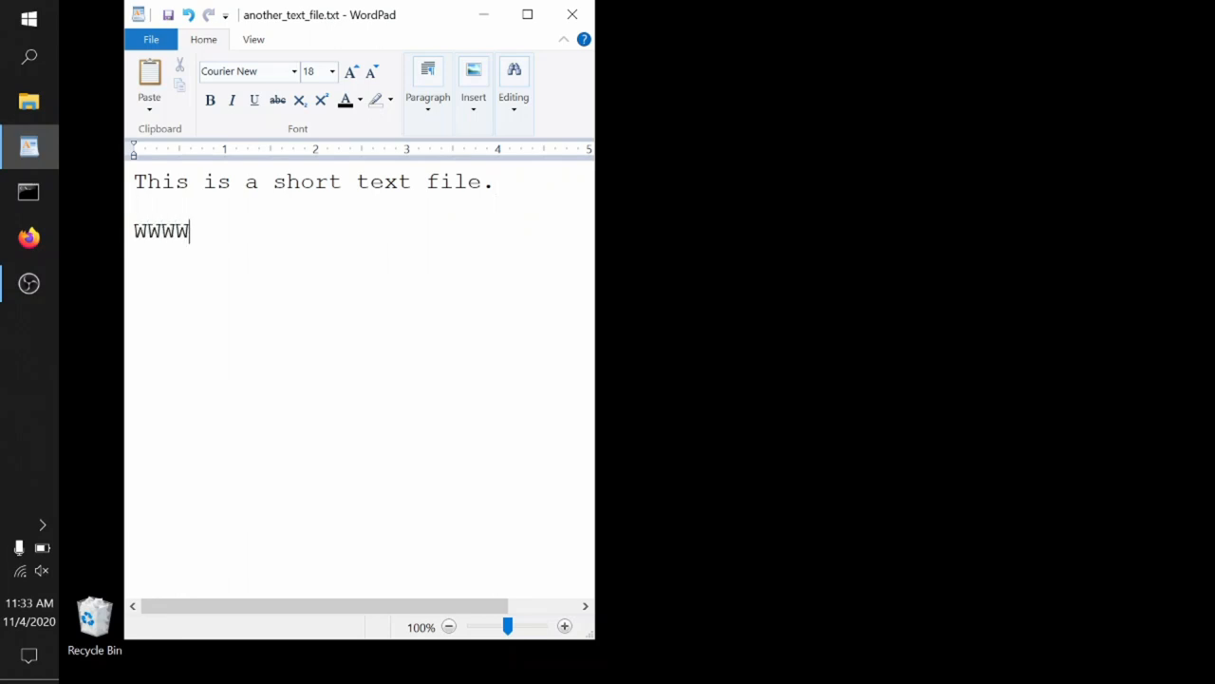
pyautogui.write('WWWWWWWW')
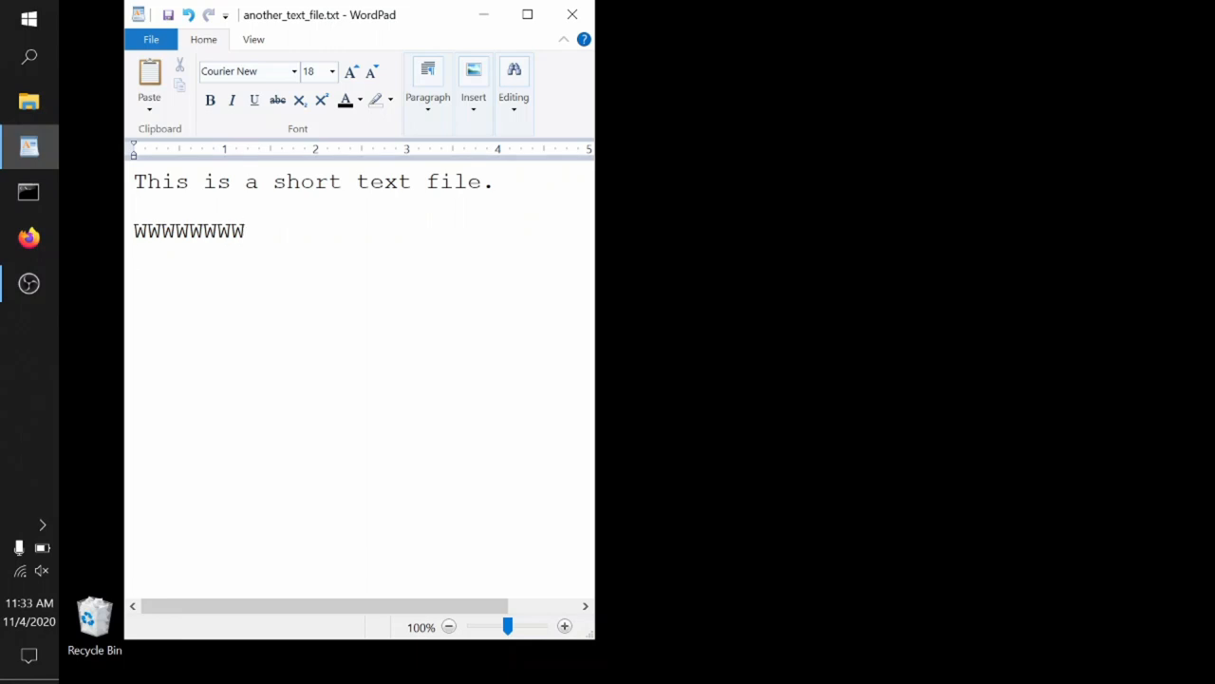
pyautogui.write('iiii')
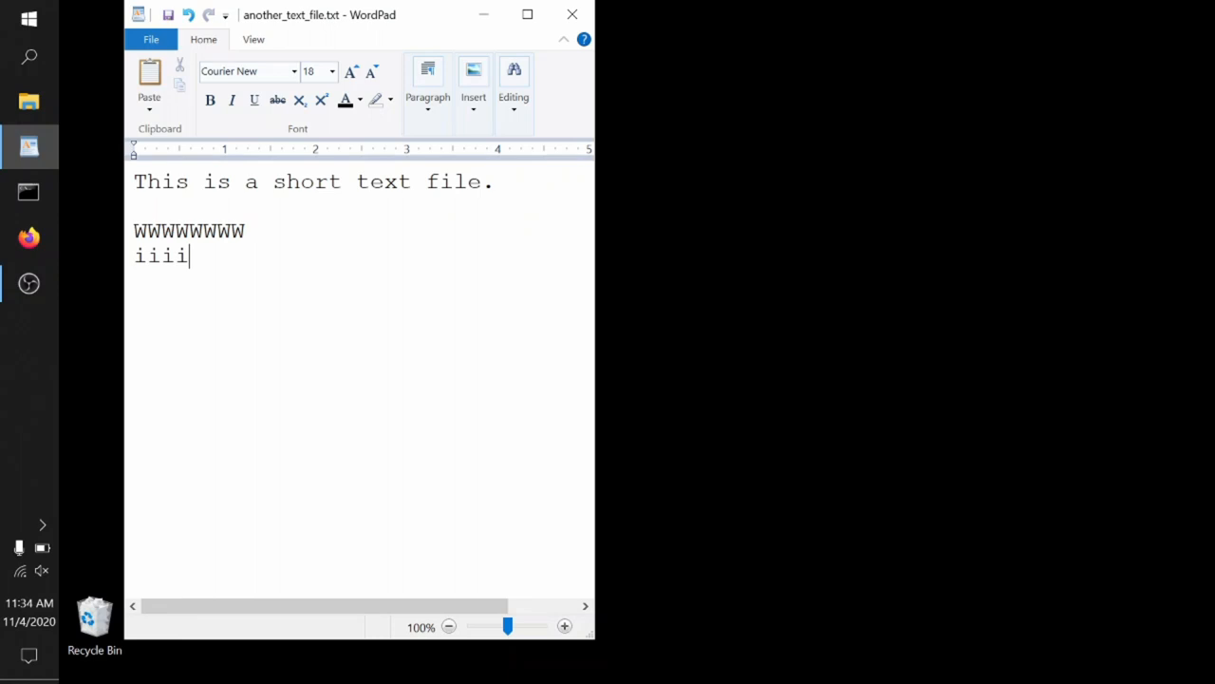
pyautogui.write('iiii')
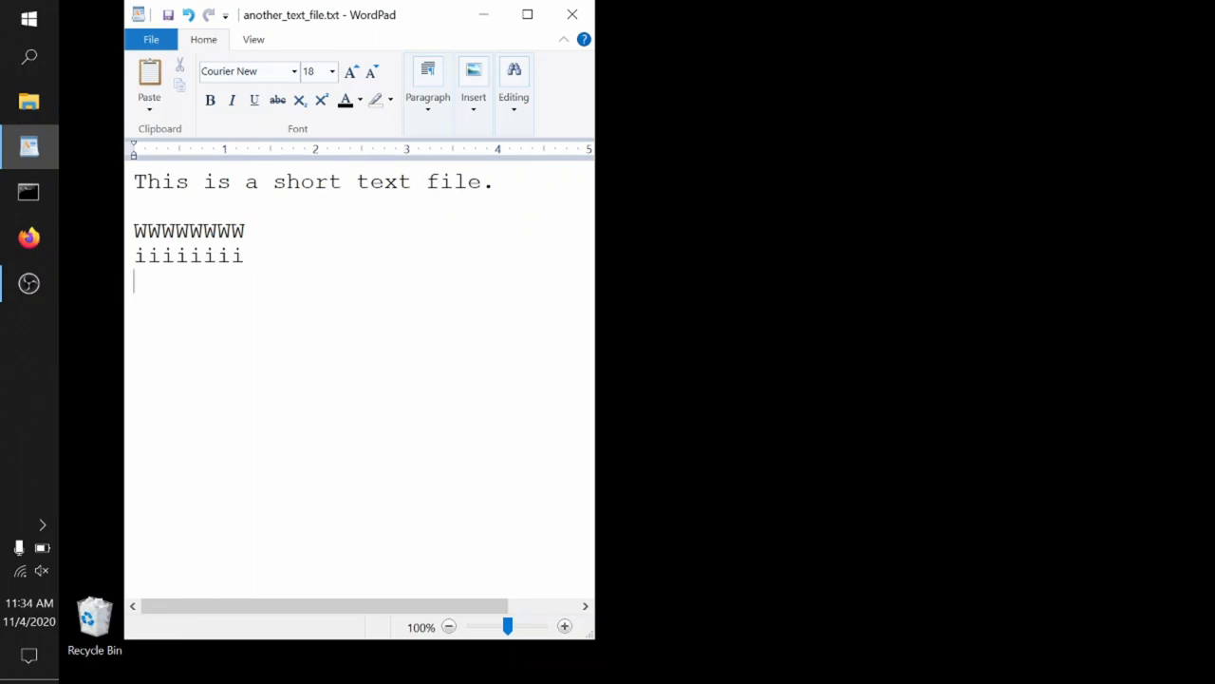
pyautogui.write(',,,,,')
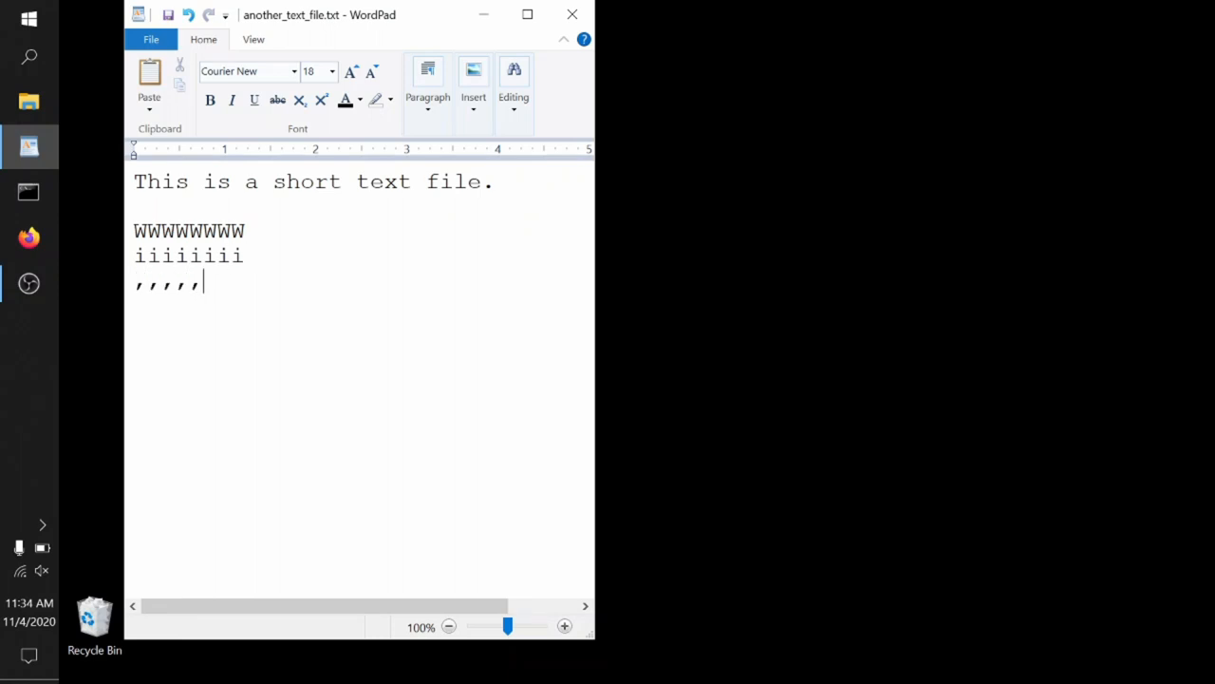
pyautogui.write(',,,')
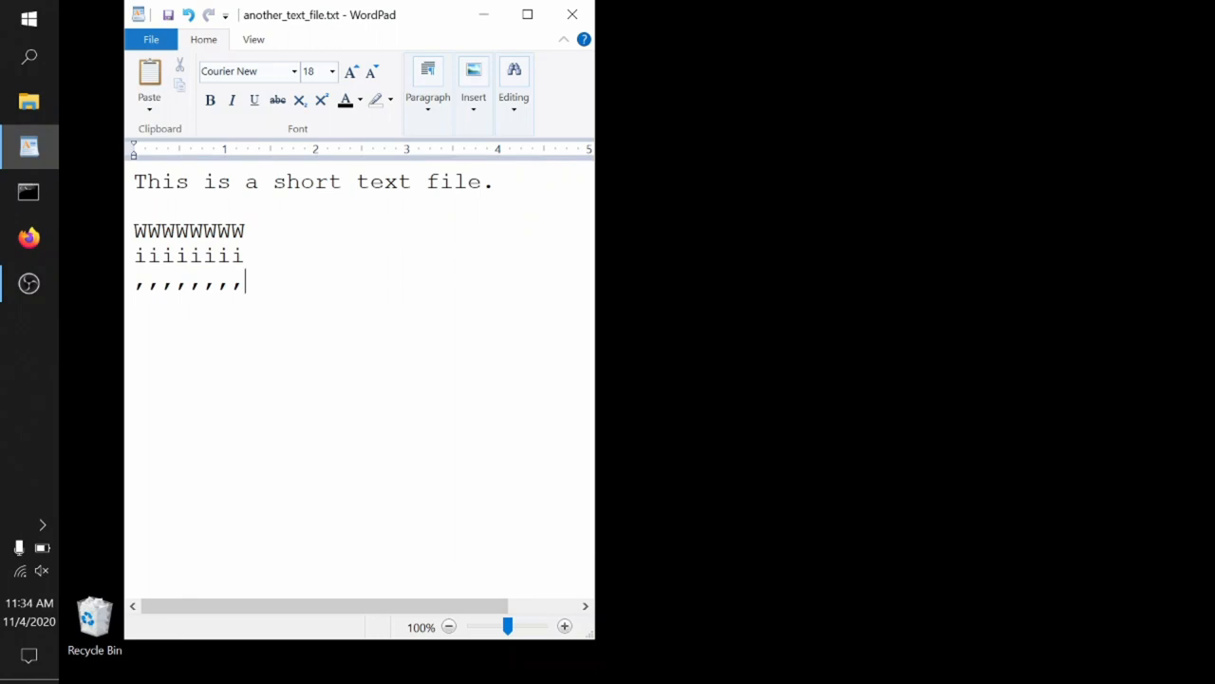
pyautogui.moveTo(134, 204); pyautogui.dragTo(243, 285)
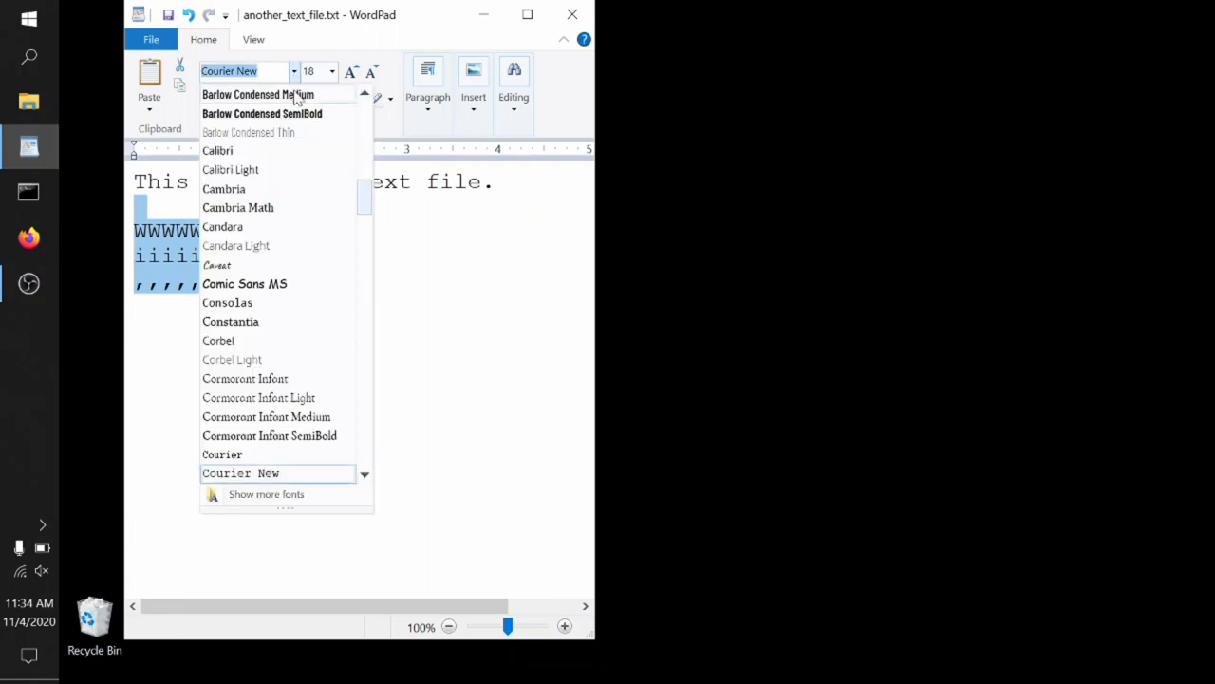
pyautogui.moveTo(279, 302)
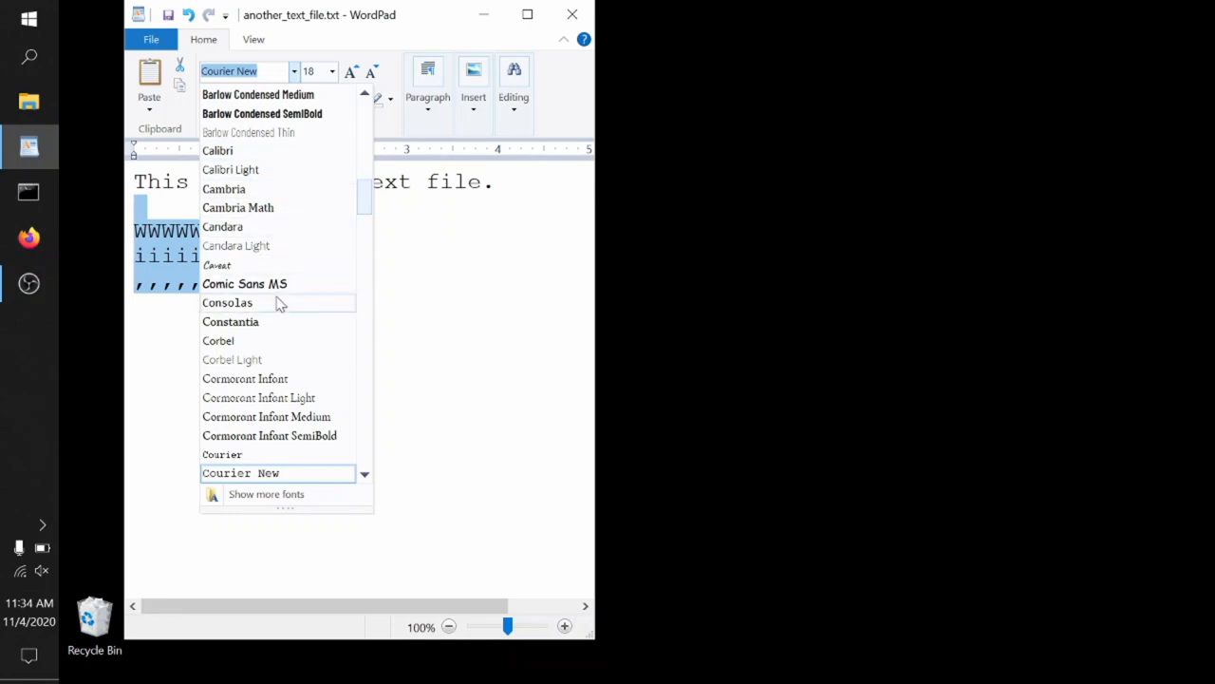
# - Apply Consolas to the three test lines and reselect them
pyautogui.click(226, 302)
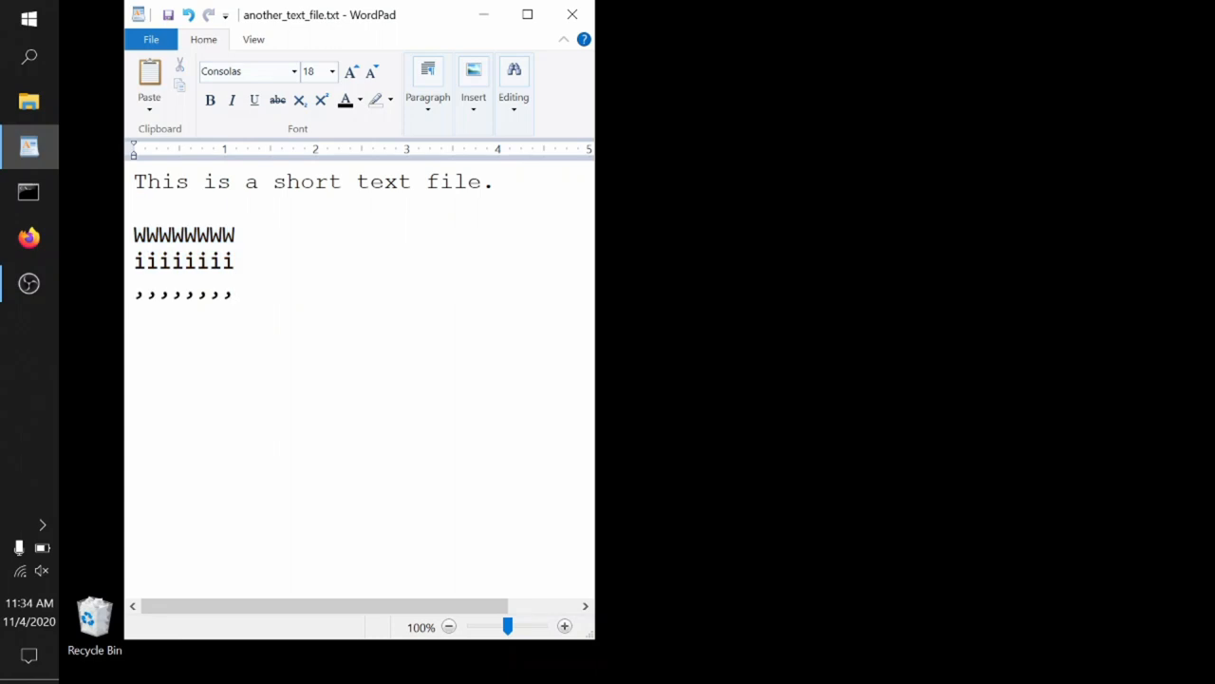
pyautogui.moveTo(135, 207); pyautogui.dragTo(230, 300)
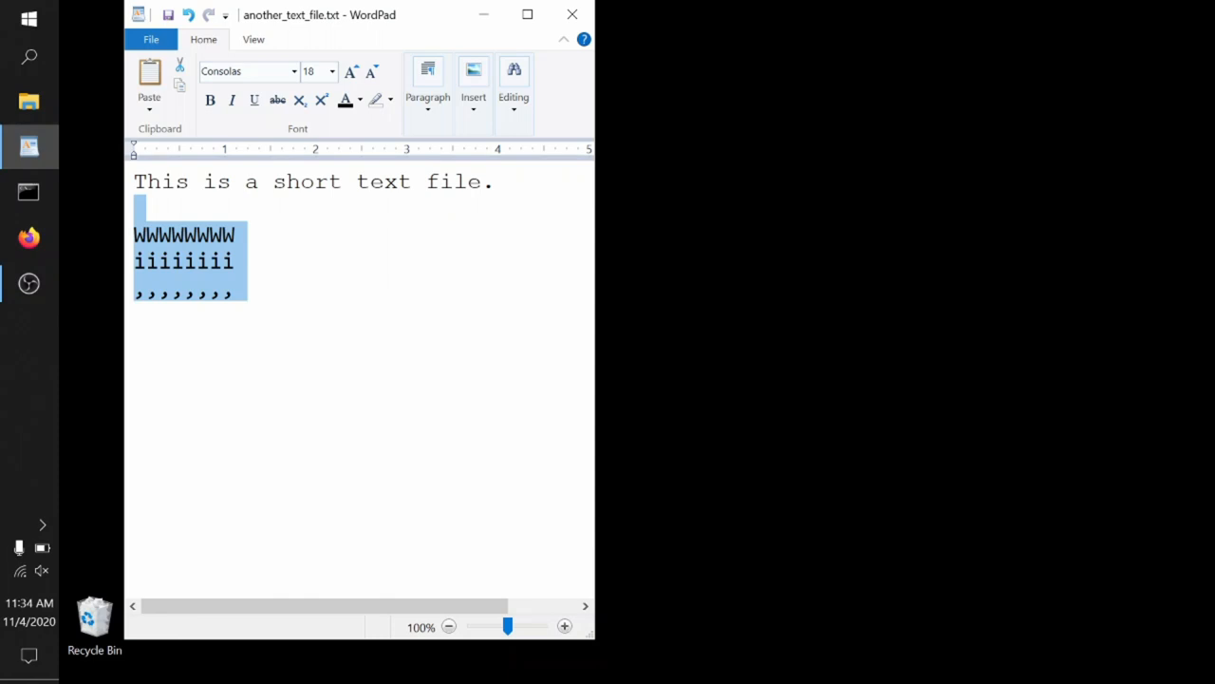
# - Try Calibri on the test lines, then select everything and apply Consolas
pyautogui.click(295, 71)
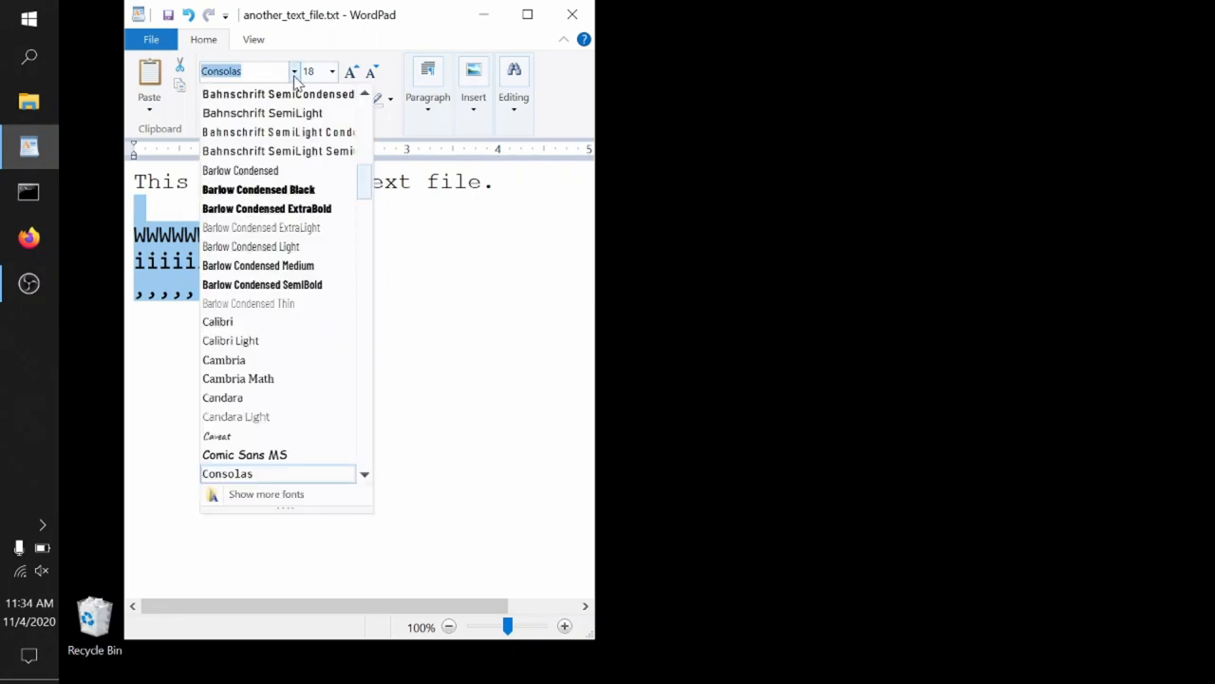
pyautogui.moveTo(279, 321)
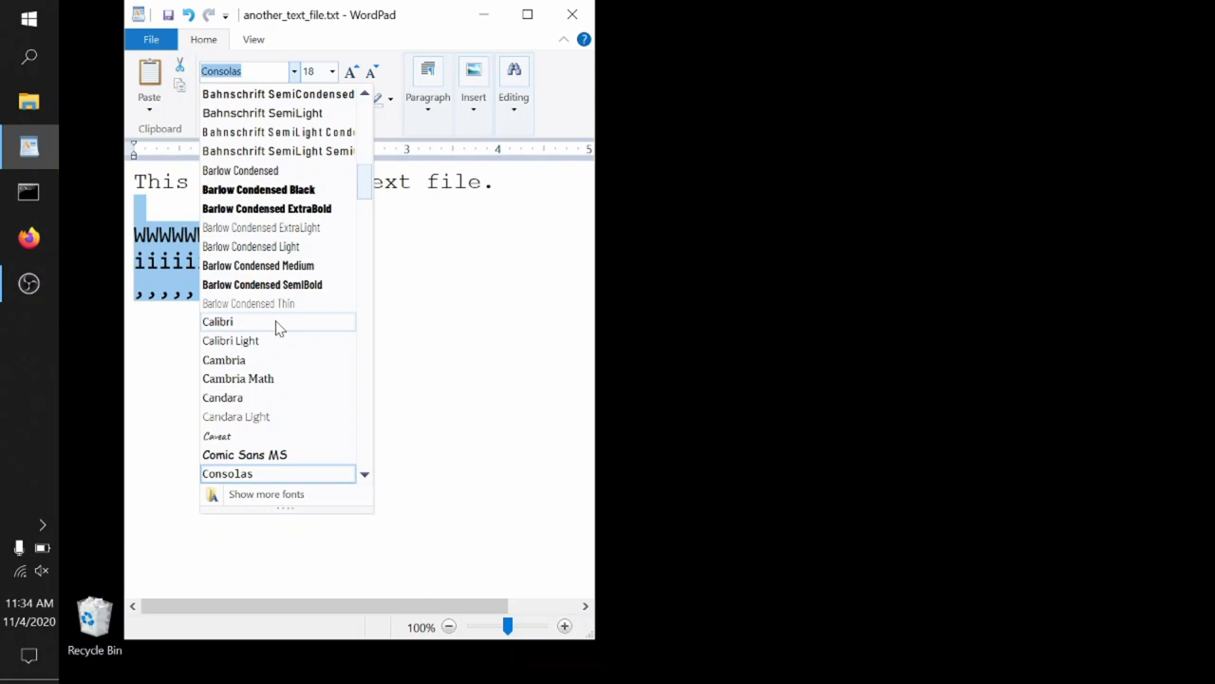
pyautogui.click(219, 321)
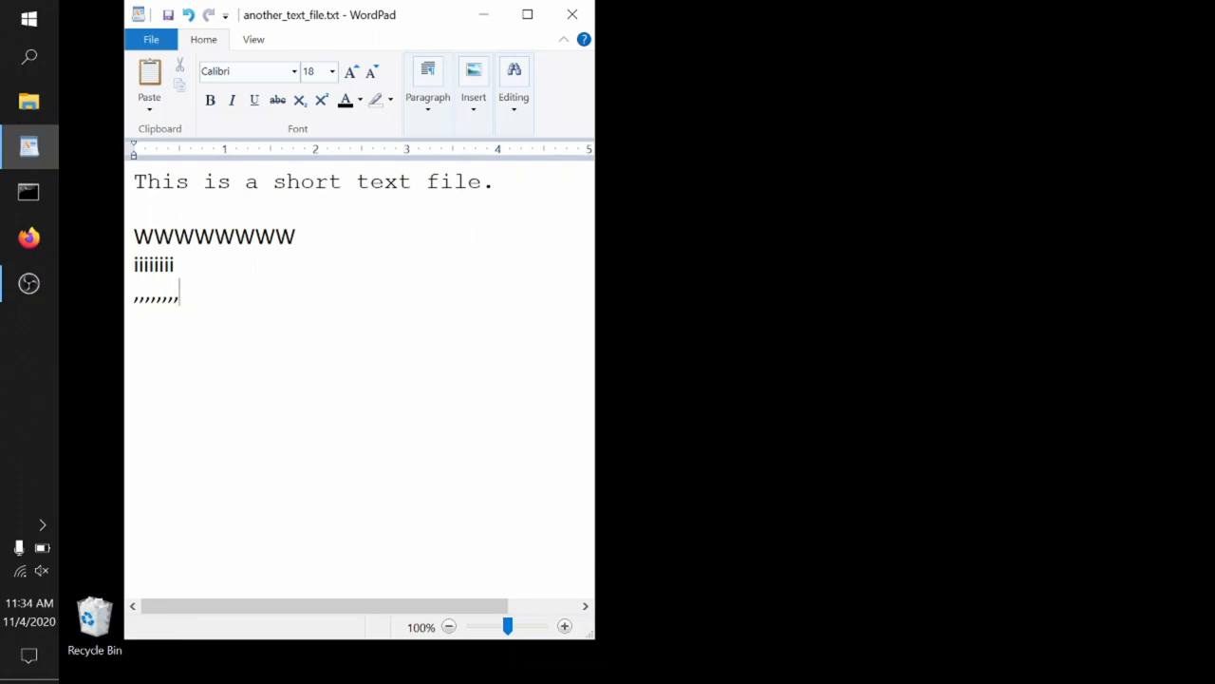
pyautogui.press('ctrl+a')
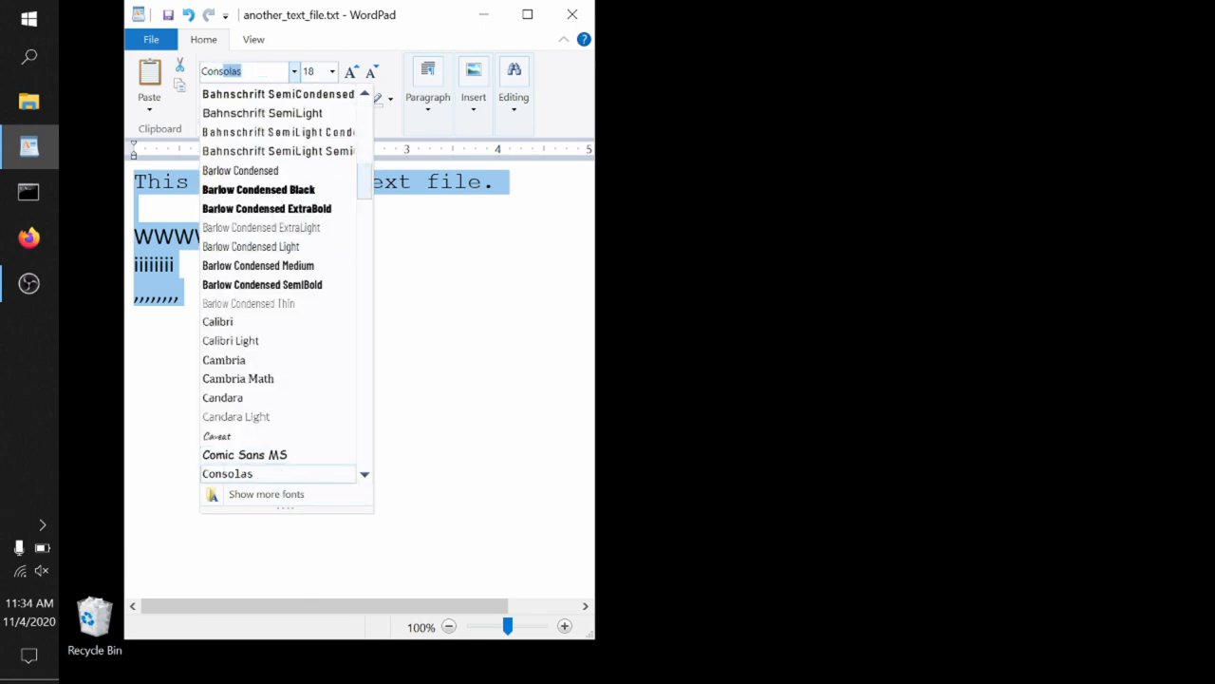
pyautogui.click(227, 473)
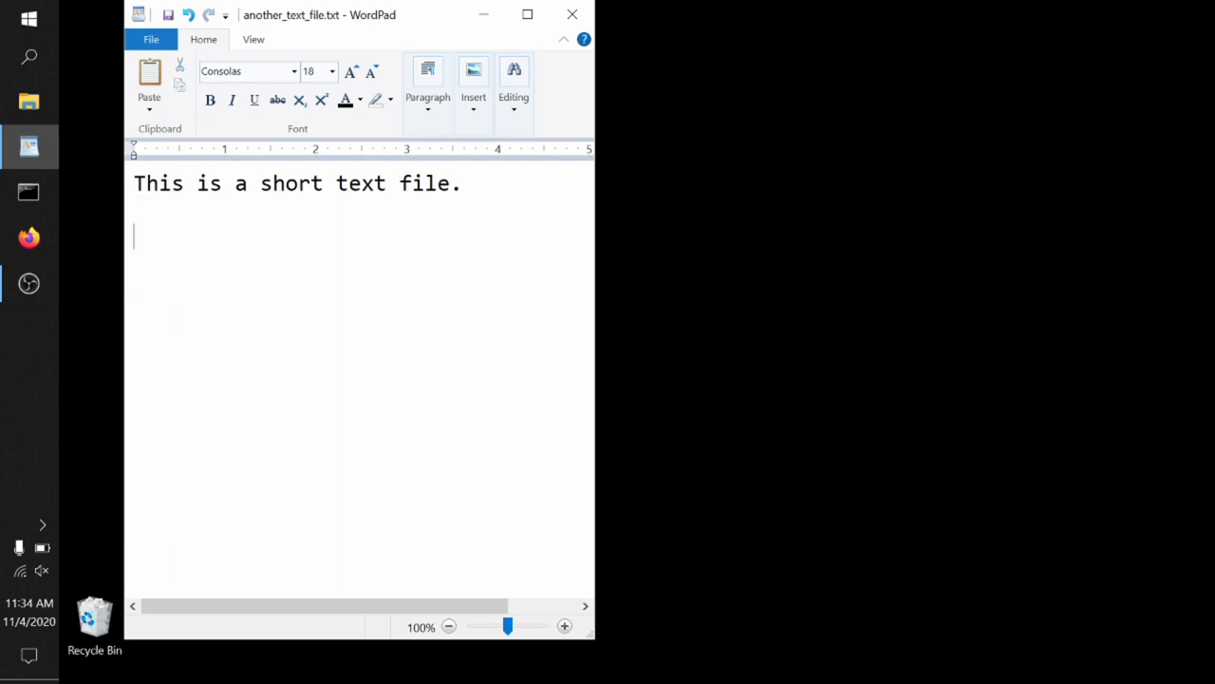
# - Add the line 'And here is some more text.', save as plain text, and close WordPad
pyautogui.write('And here')
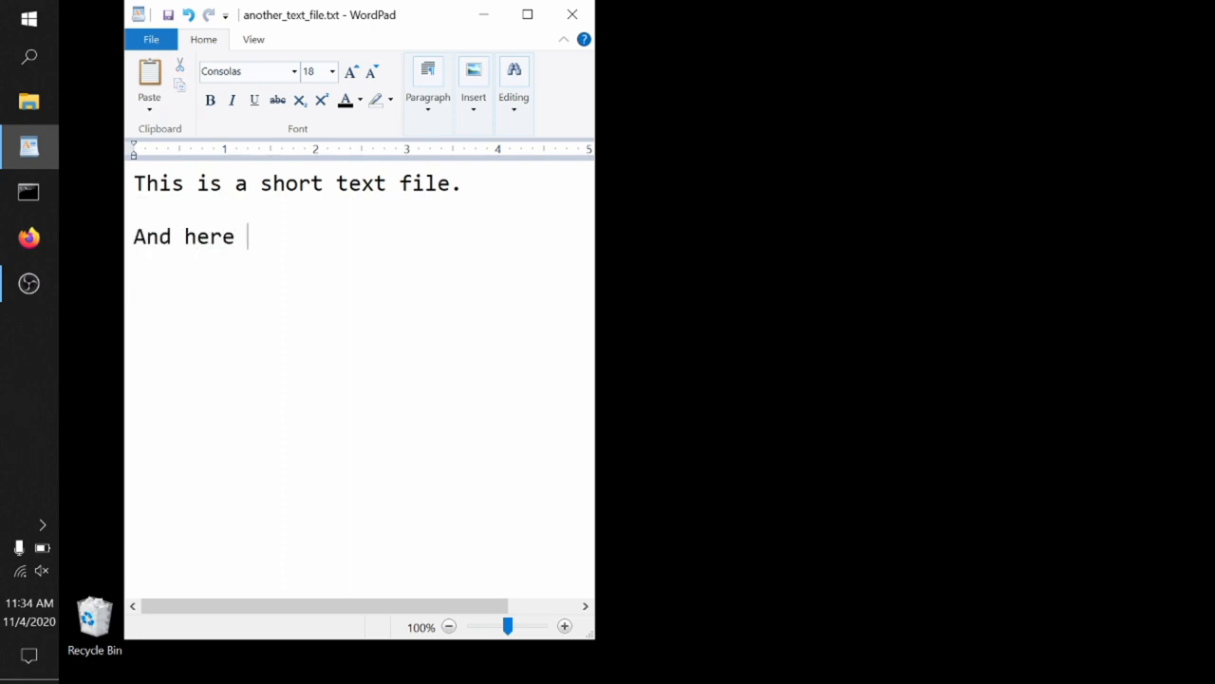
pyautogui.write('is some more text.')
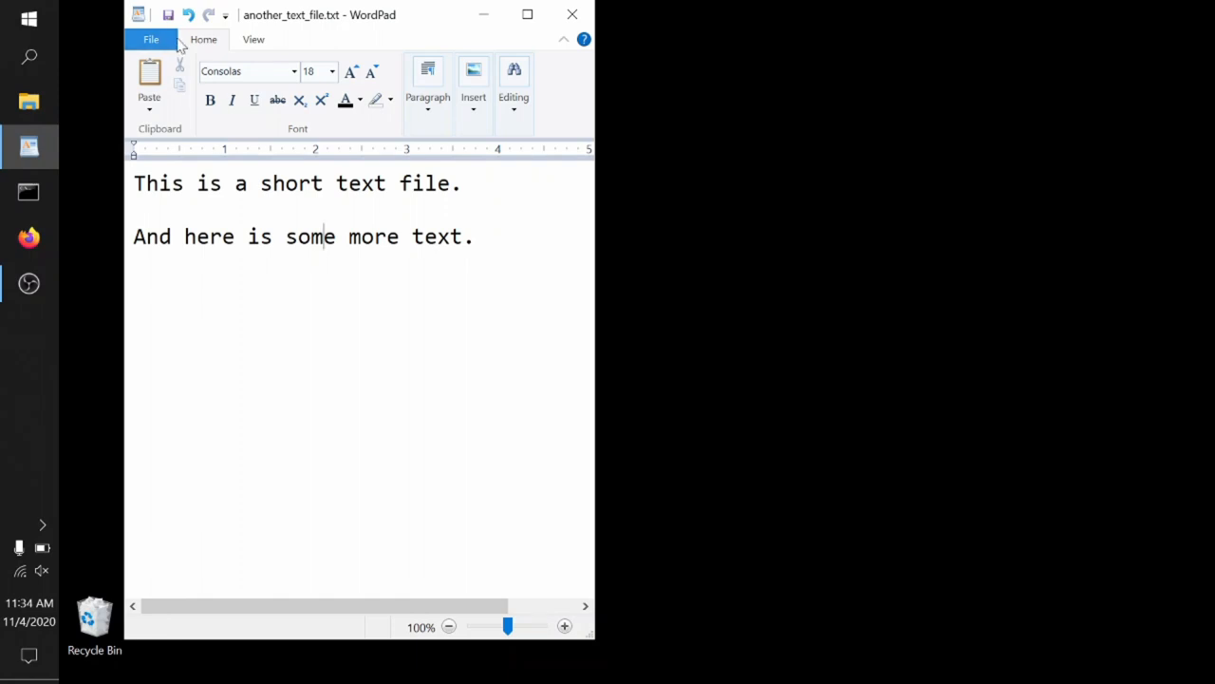
pyautogui.click(168, 14)
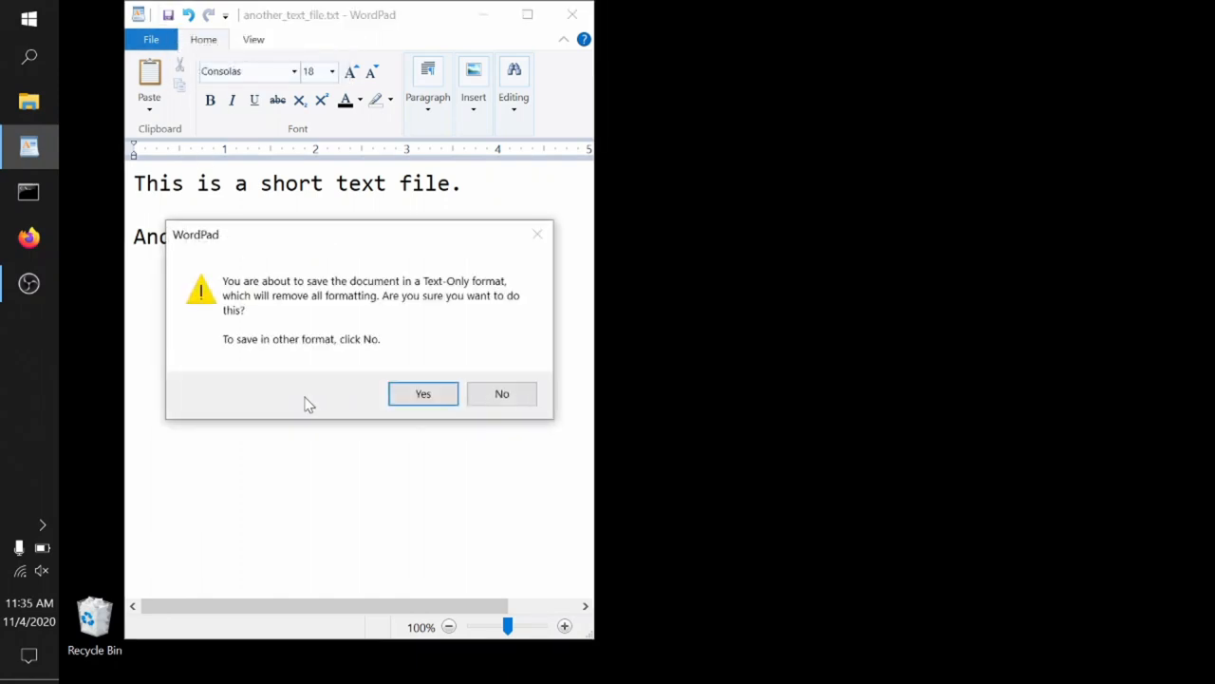
pyautogui.click(423, 393)
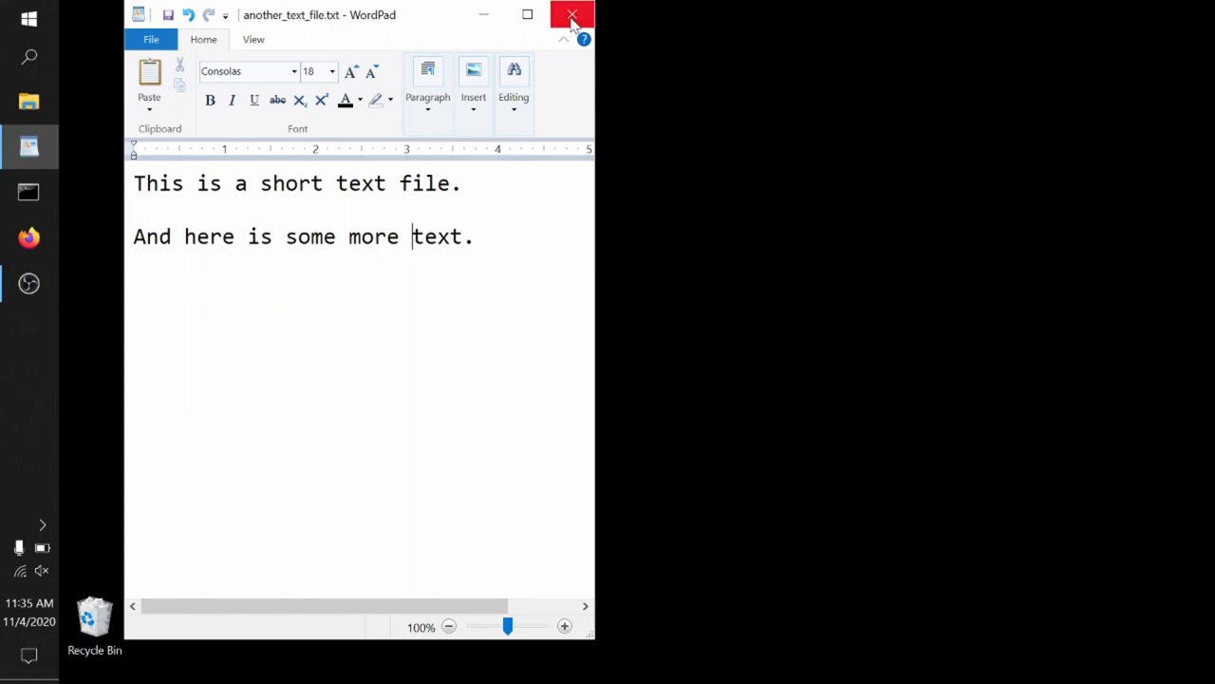
pyautogui.click(572, 15)
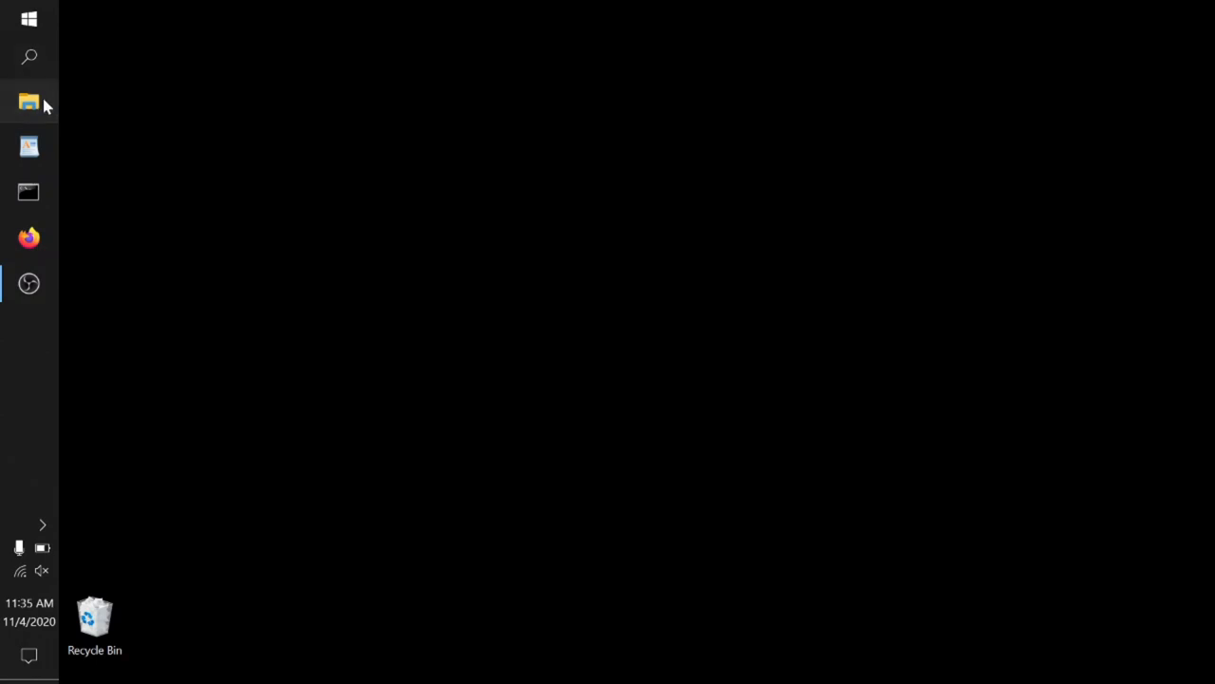
# - Browse File Explorer into Documents\directory_with_several_files_in_it and right-click another_text_file.txt
pyautogui.click(29, 102)
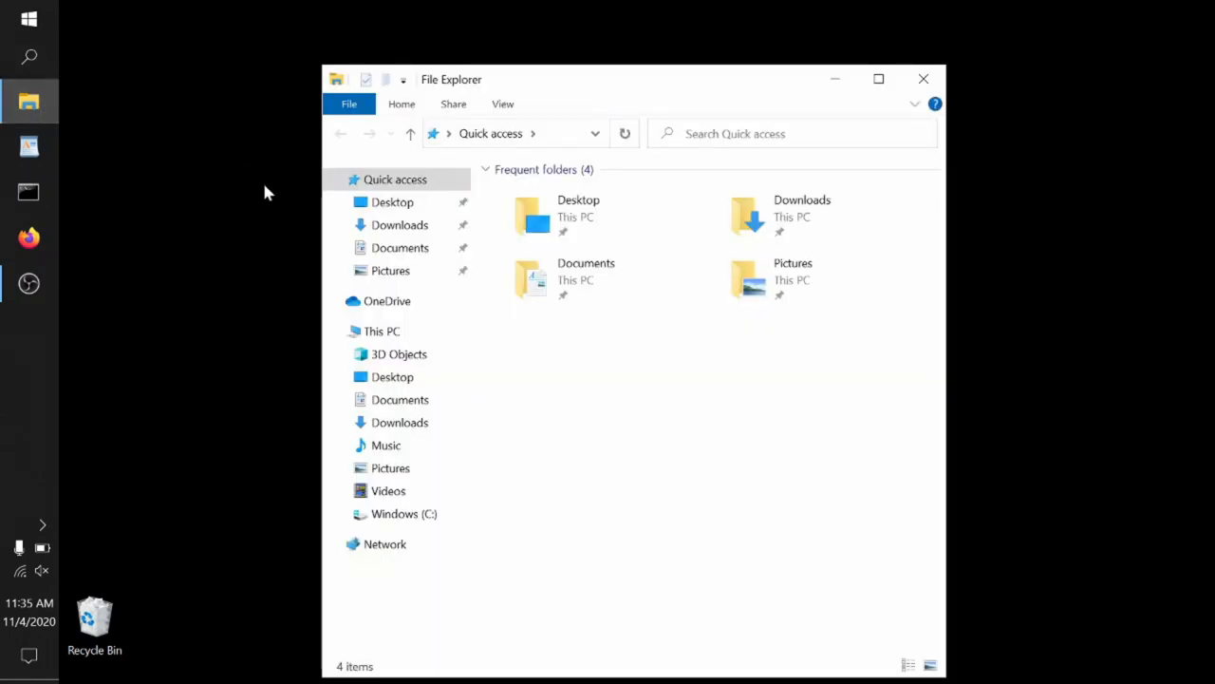
pyautogui.click(586, 271)
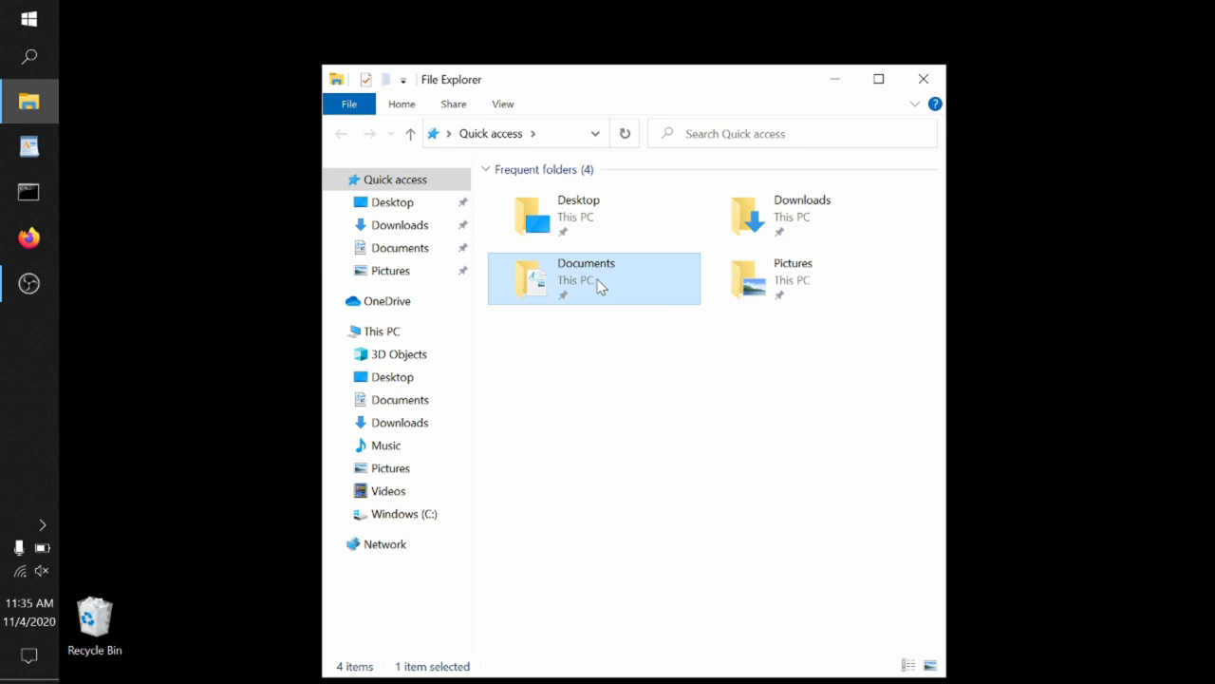
pyautogui.doubleClick(586, 271)
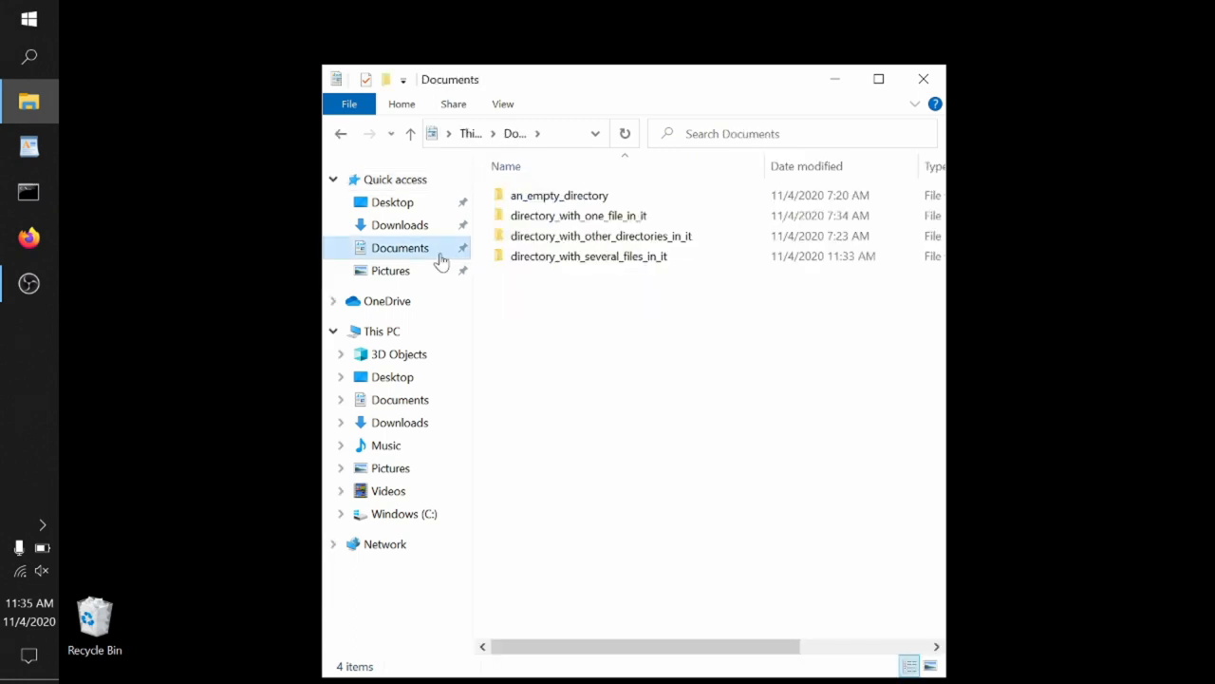
pyautogui.doubleClick(589, 255)
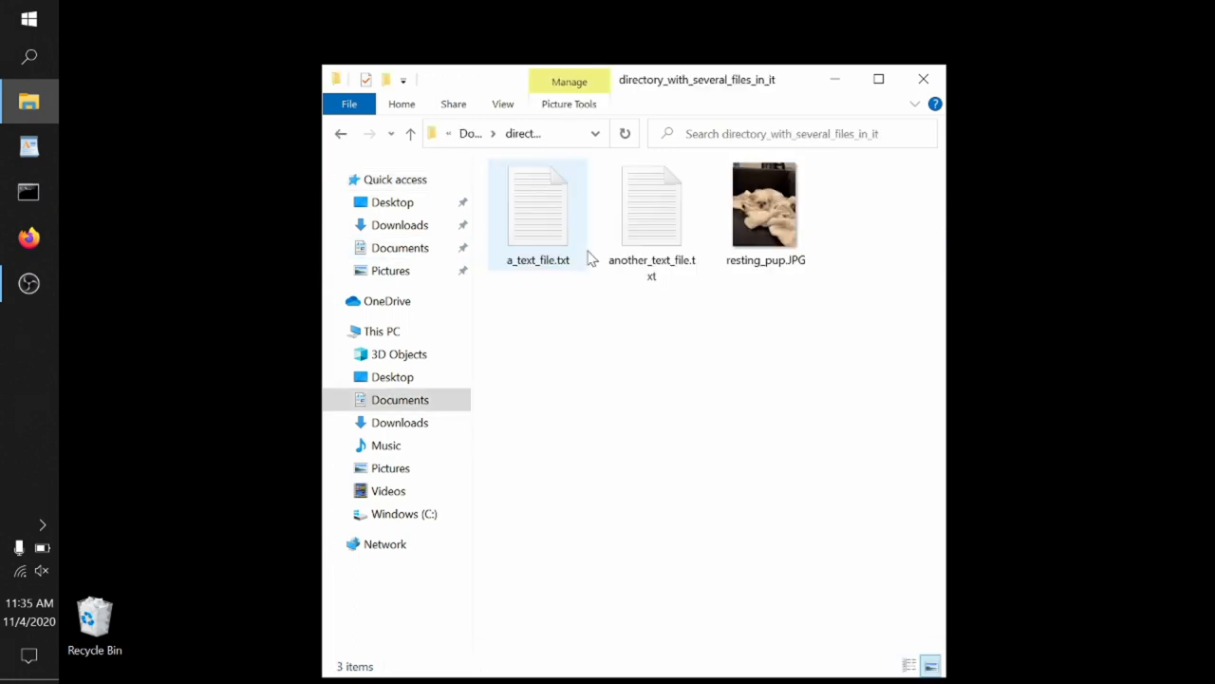
pyautogui.rightClick(652, 204)
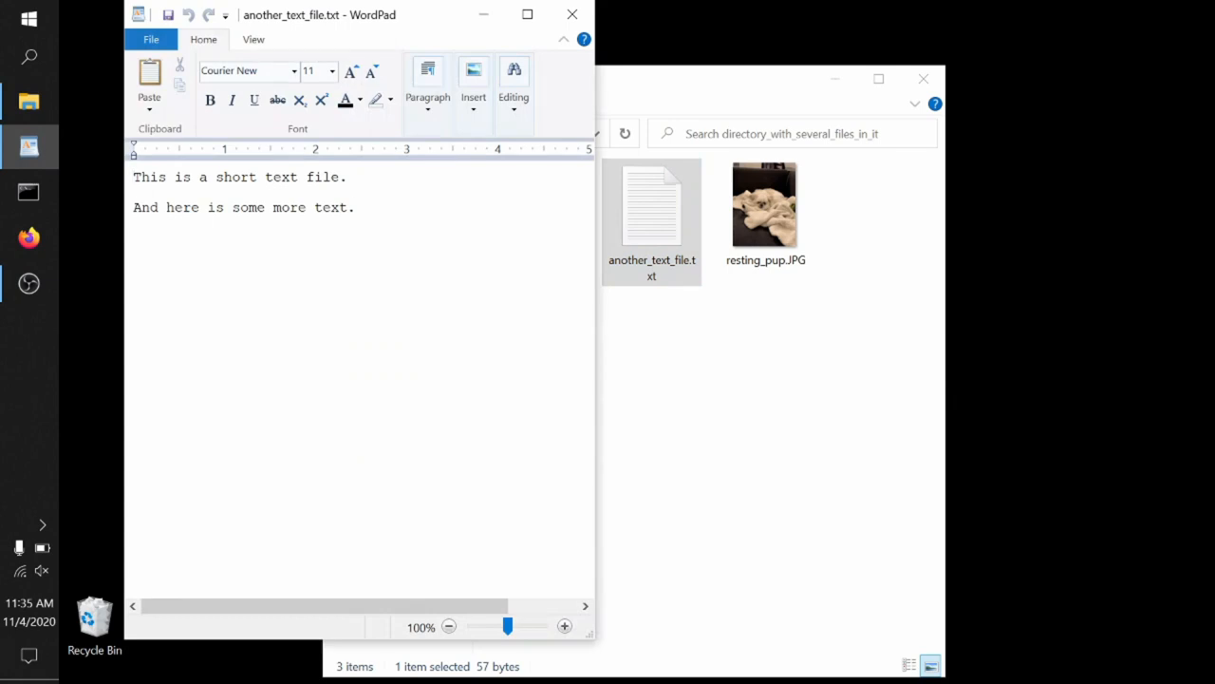
# - Type 'And we can add extra text later if we want.' and save the file
pyautogui.write('And we')
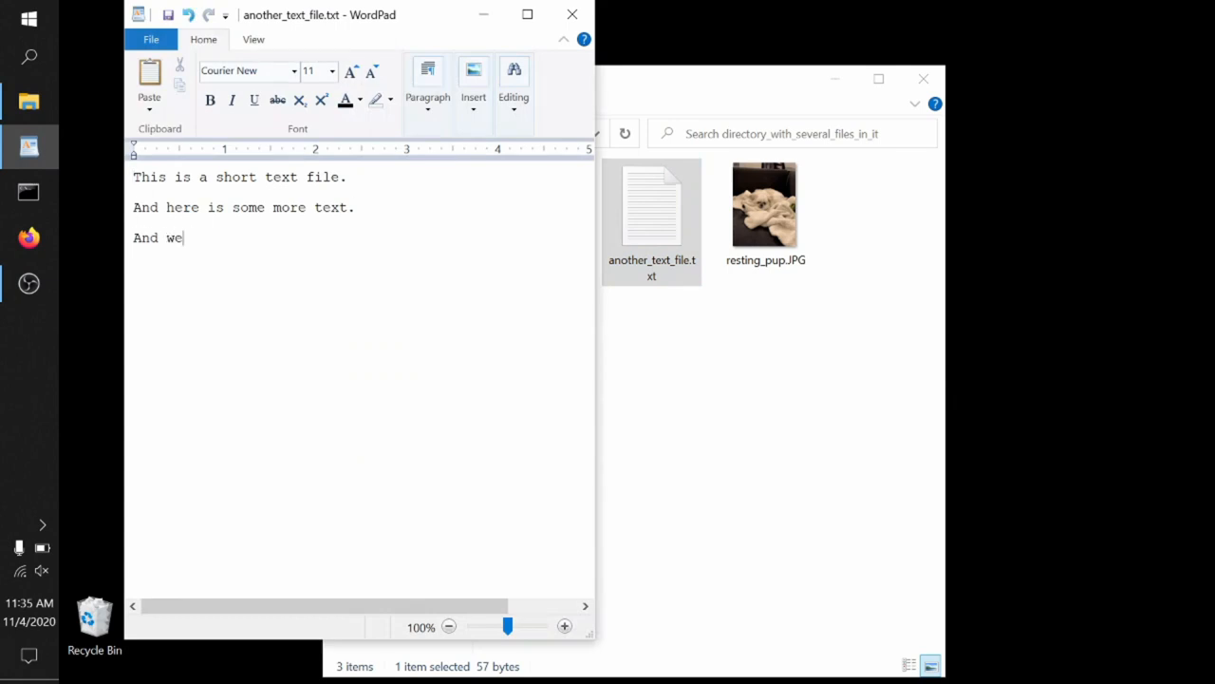
pyautogui.write('can add e')
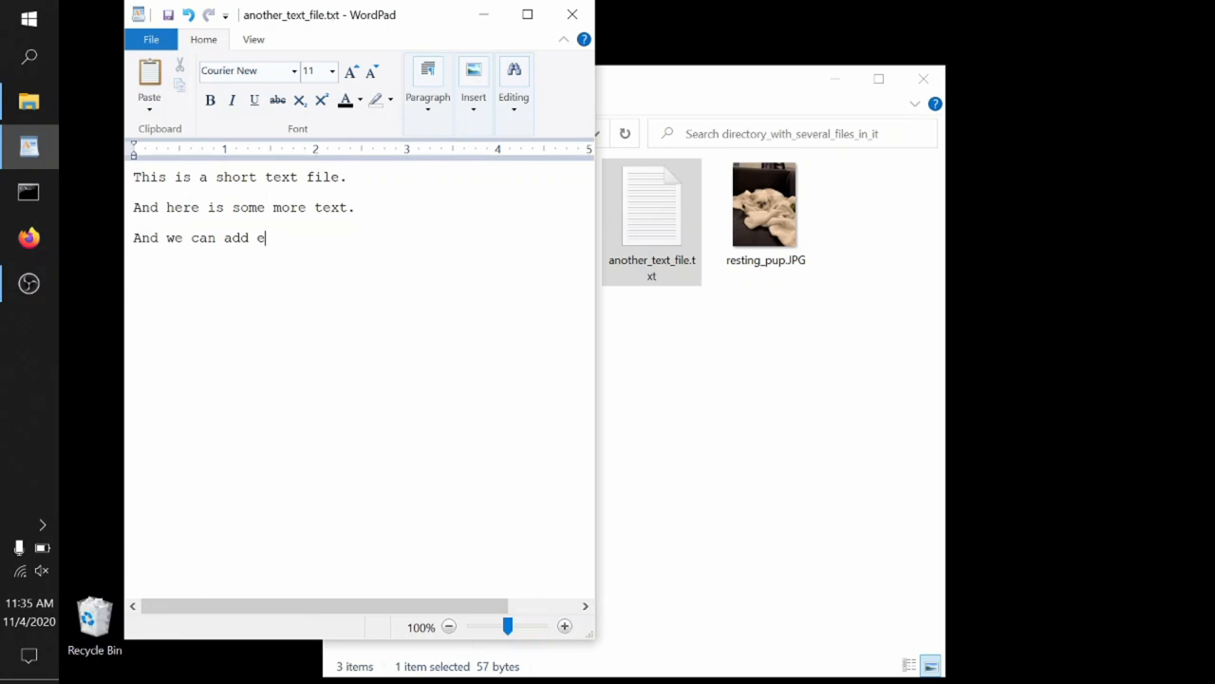
pyautogui.write('xtra text later i')
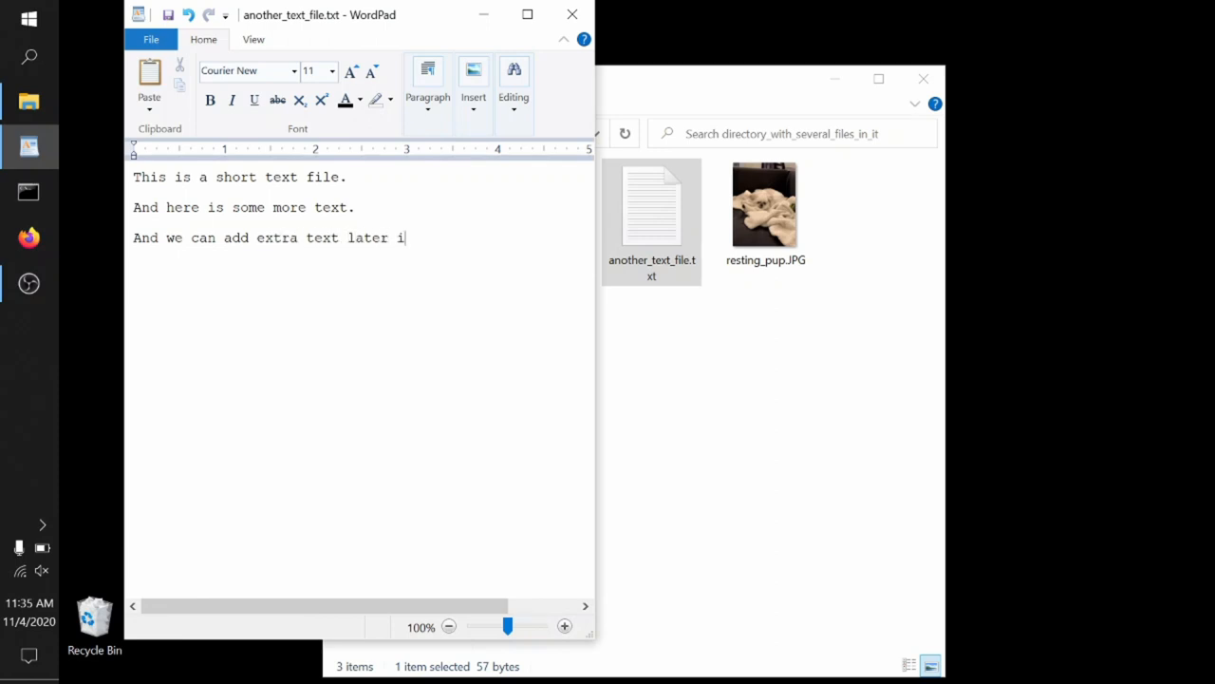
pyautogui.write('f we want.')
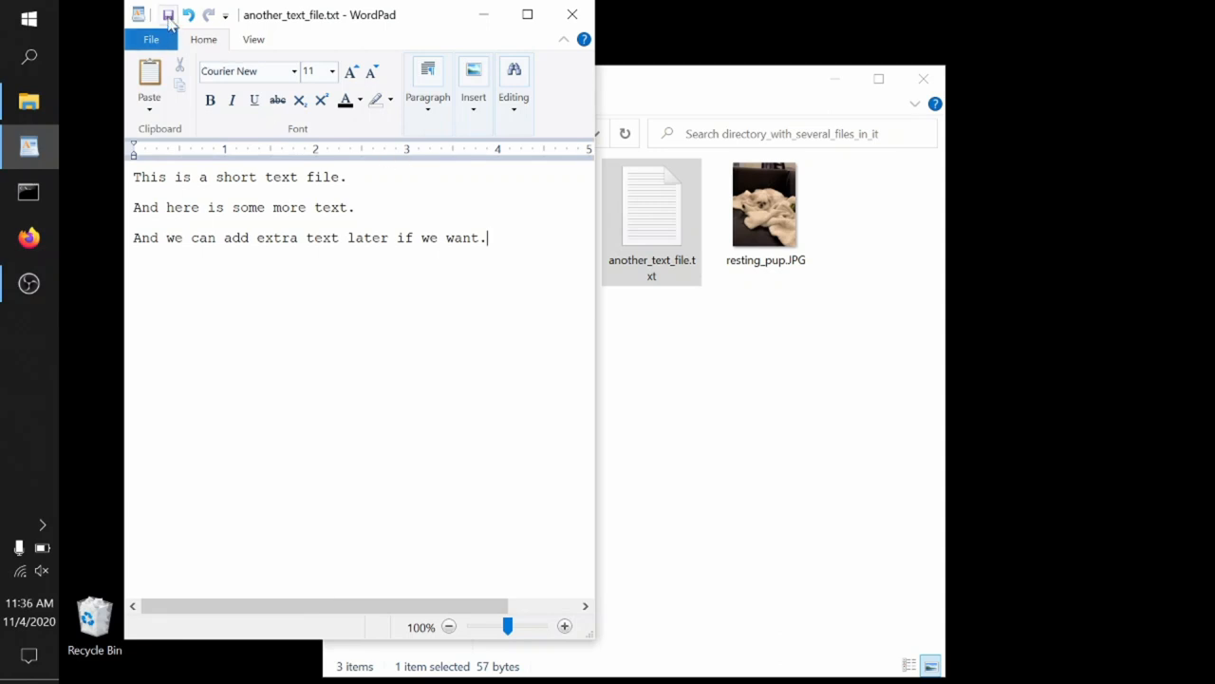
pyautogui.click(167, 14)
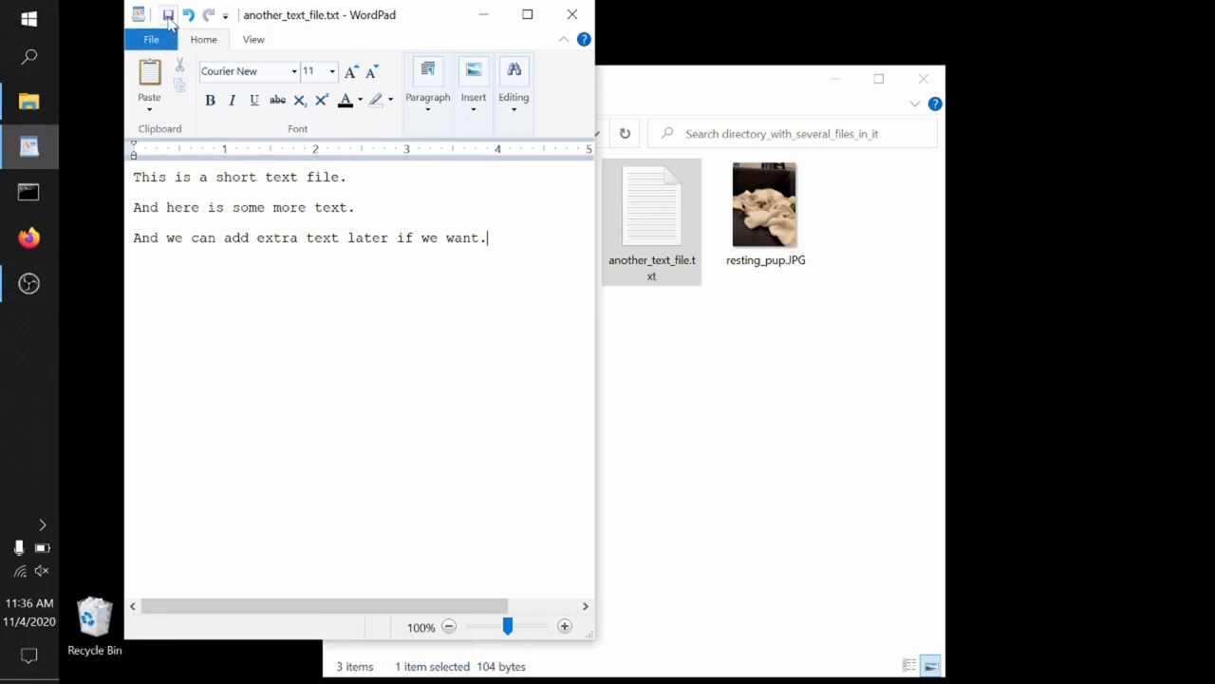